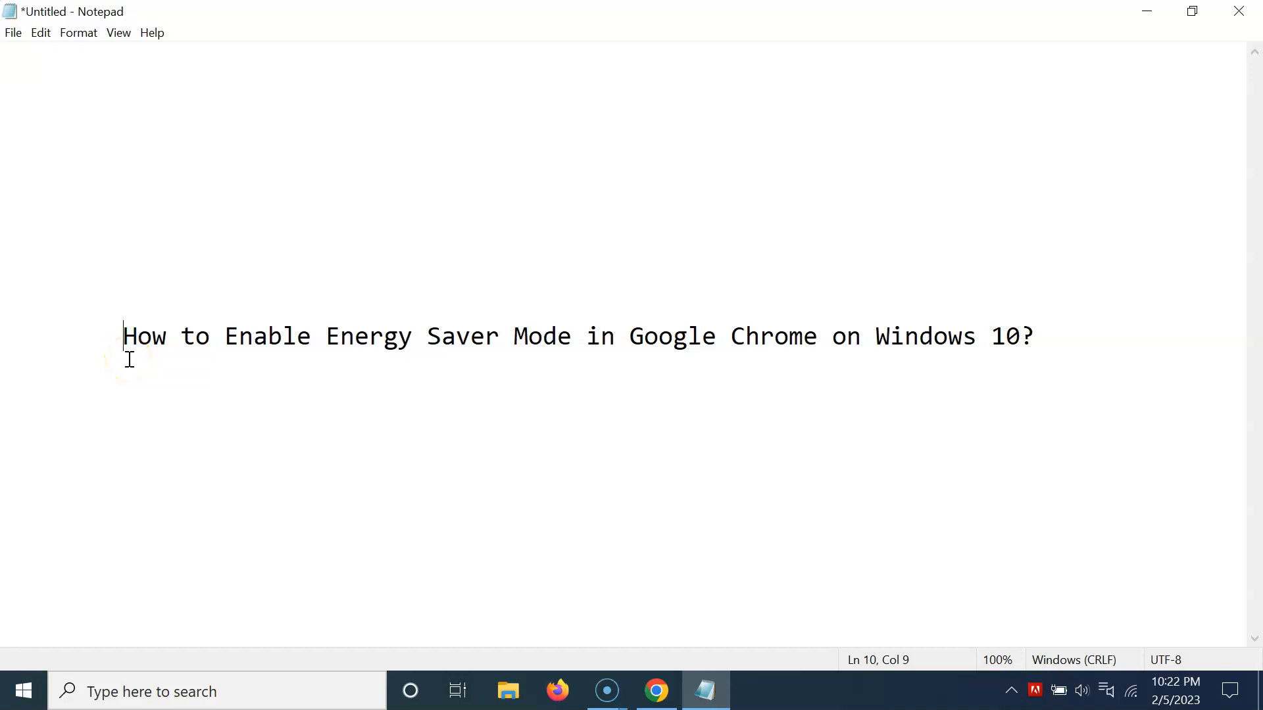
pyautogui.moveTo(508, 345)
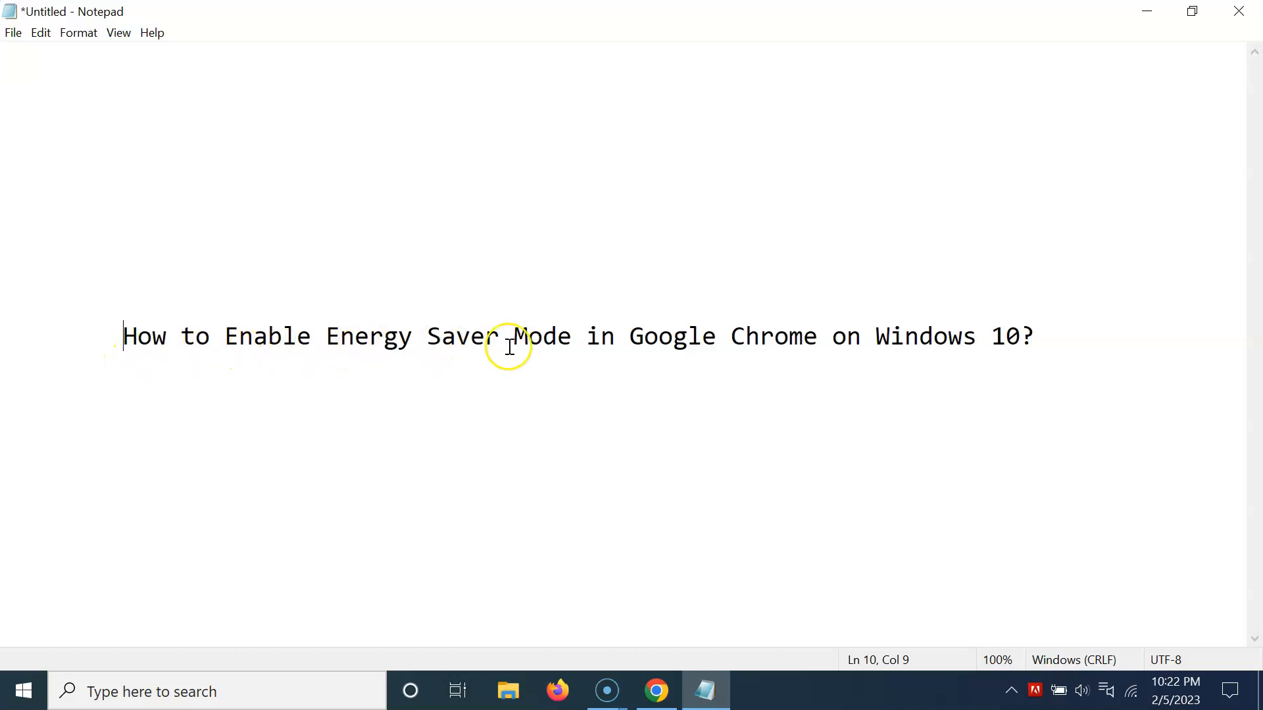
pyautogui.moveTo(868, 347)
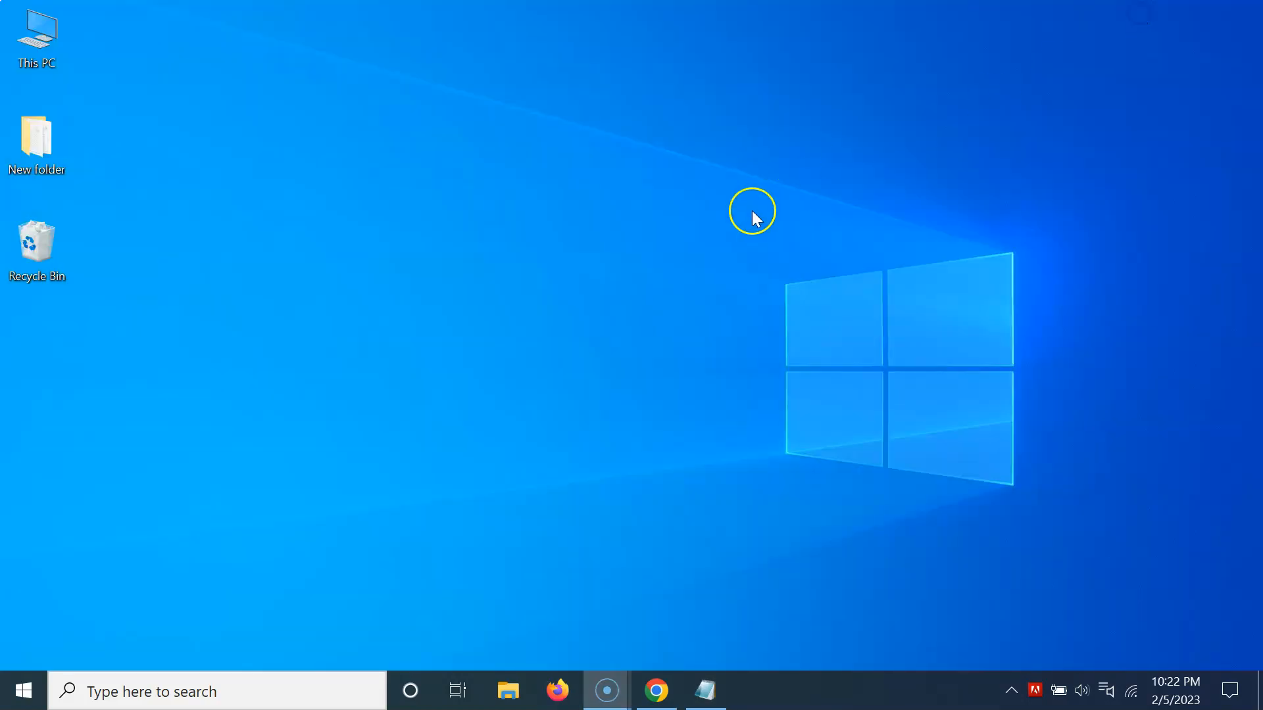
pyautogui.moveTo(713, 290)
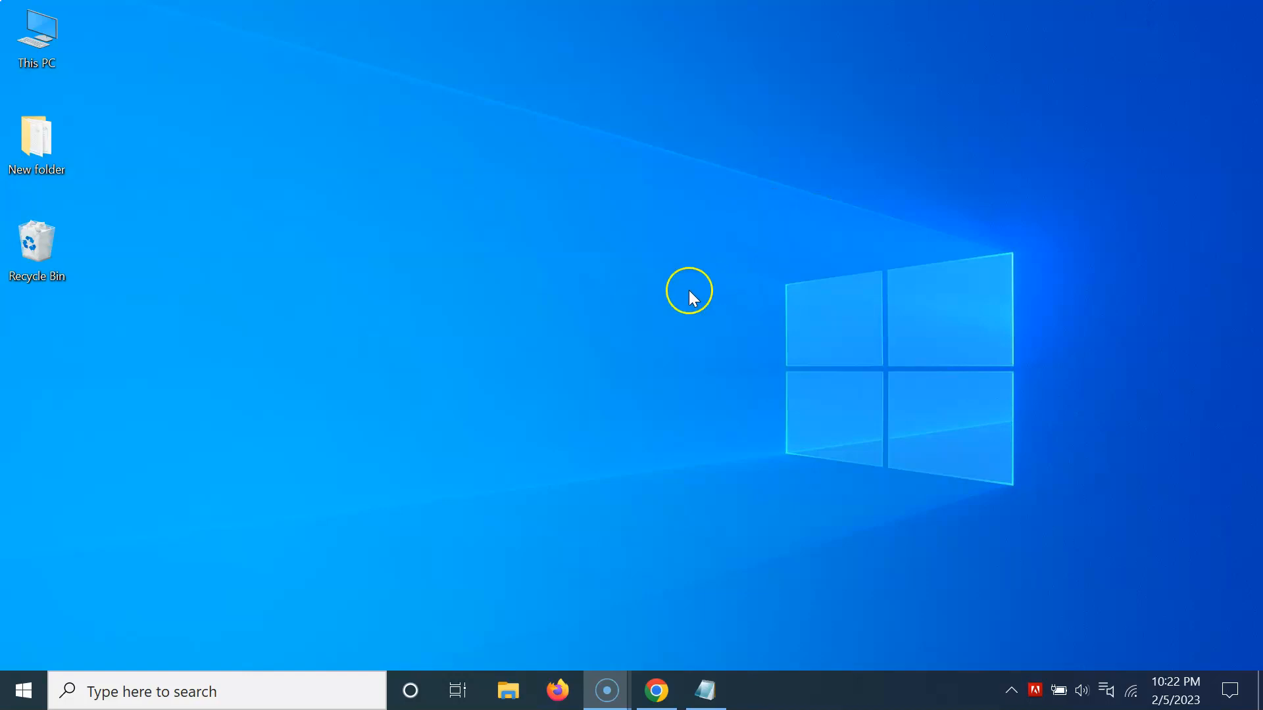
# Step: Show About Google Chrome from the Help menu, confirming version 109.0.5414.120 is up to date
pyautogui.click(655, 691)
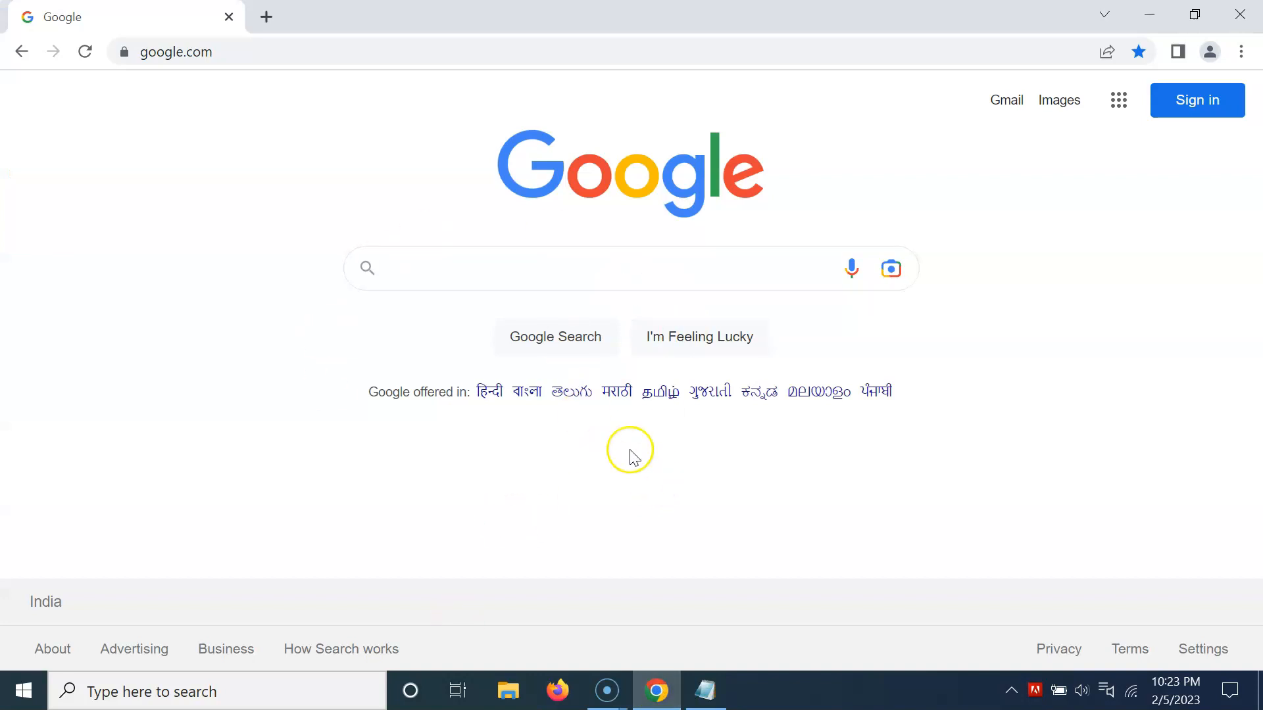
pyautogui.moveTo(858, 379)
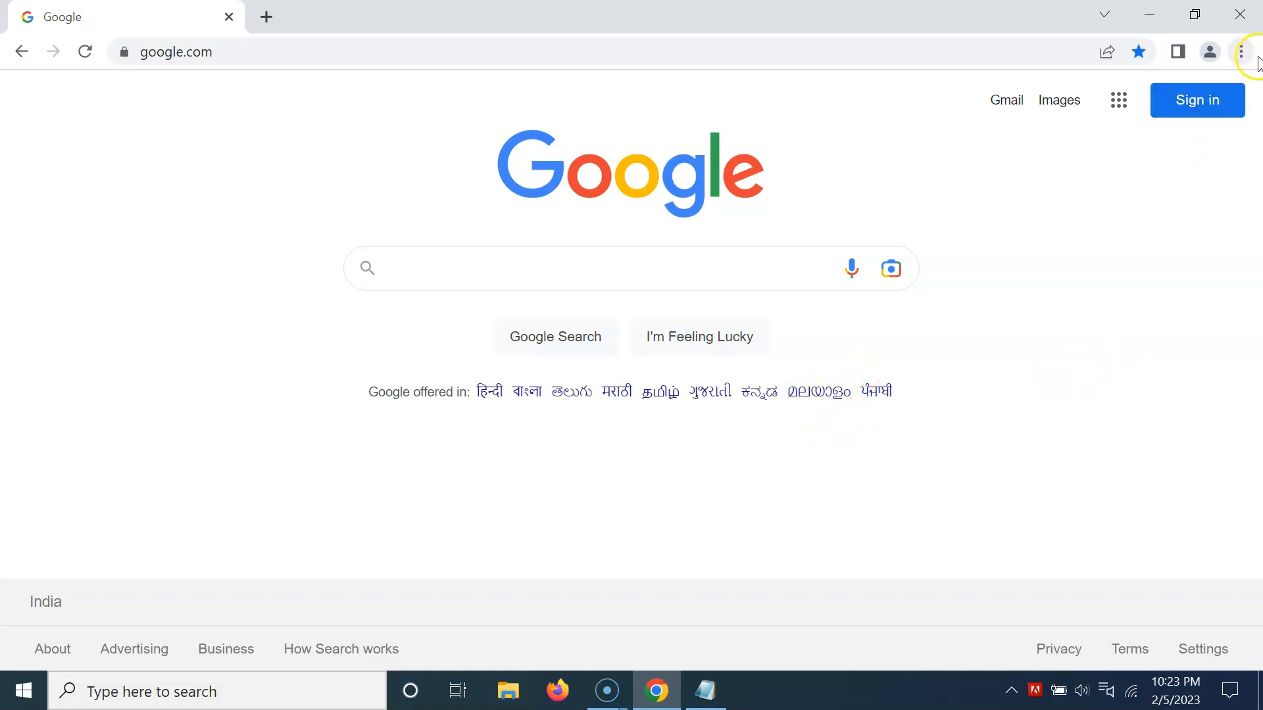
pyautogui.click(1243, 51)
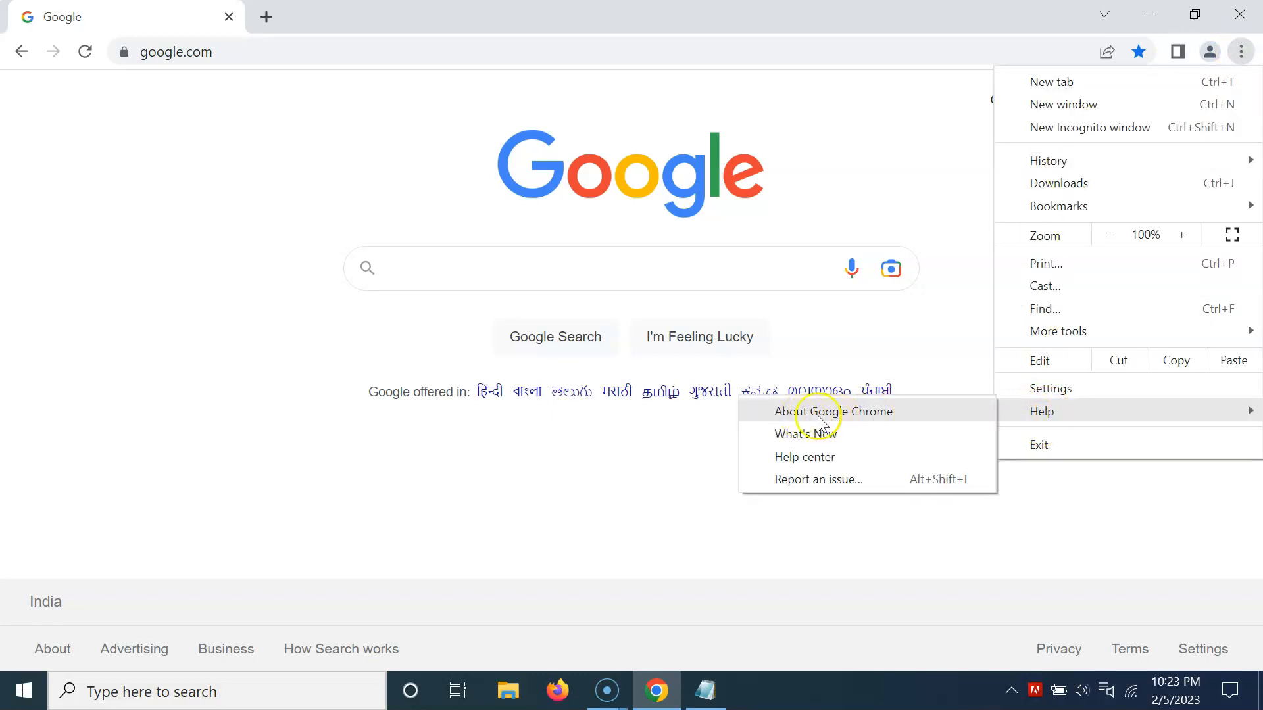
pyautogui.click(833, 412)
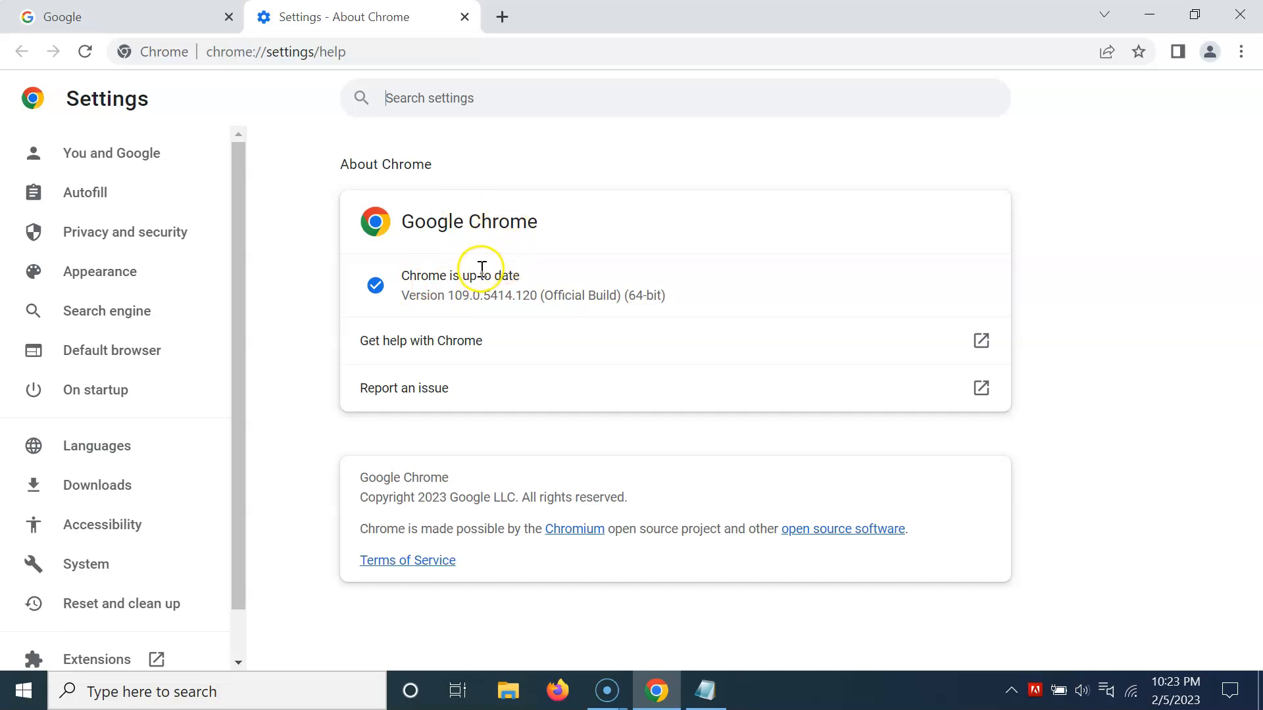
pyautogui.moveTo(471, 208)
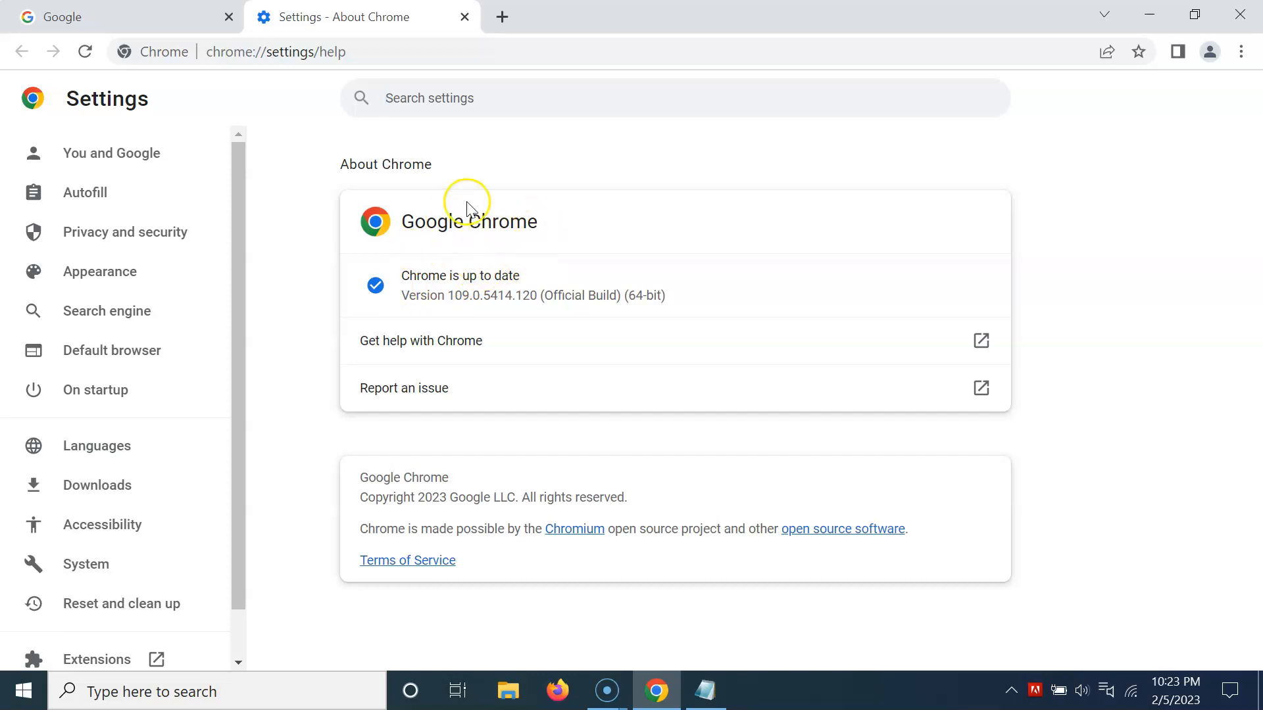
pyautogui.moveTo(509, 286)
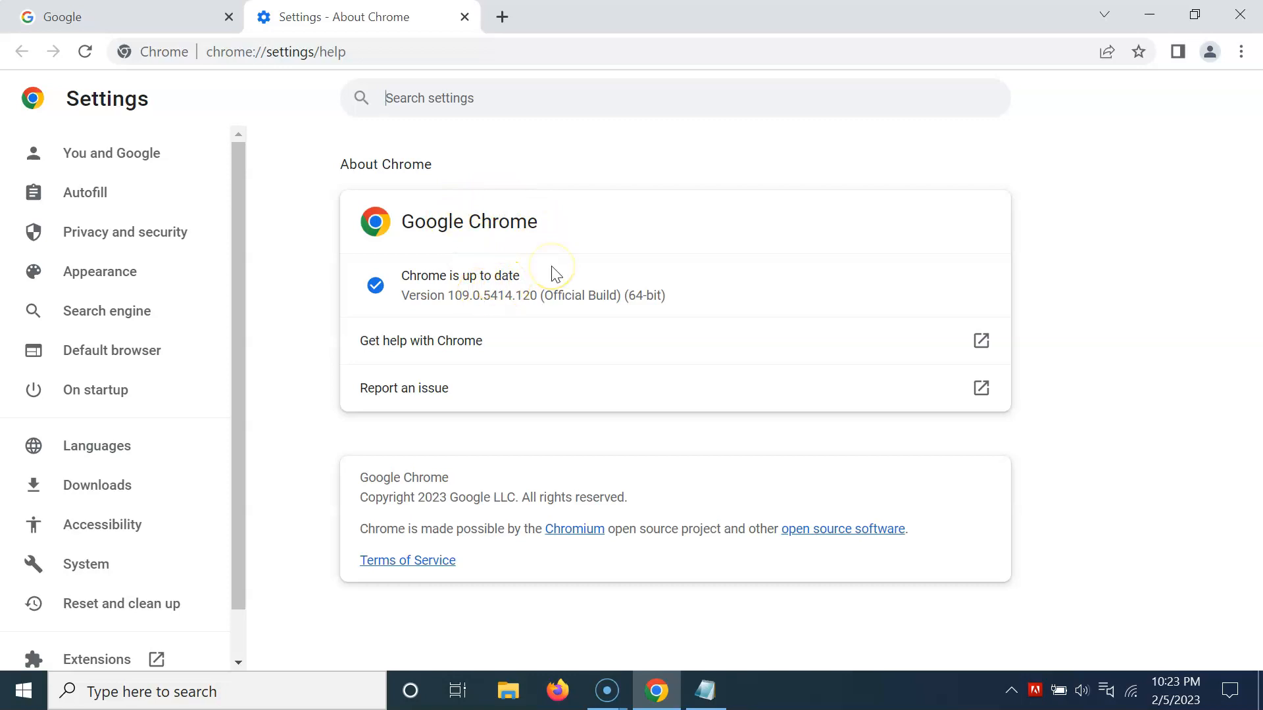
pyautogui.moveTo(460, 303)
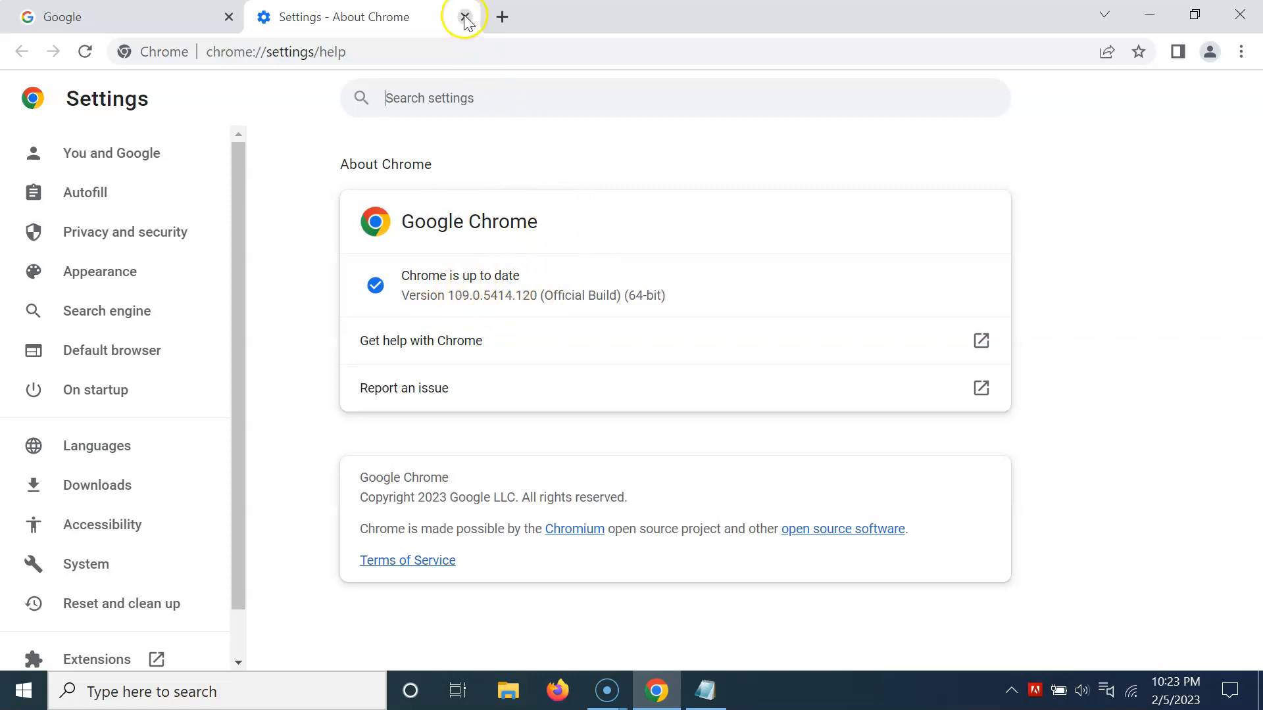
# Step: Close the About tab and go to chrome://flags to reach the Experiments page
pyautogui.click(465, 16)
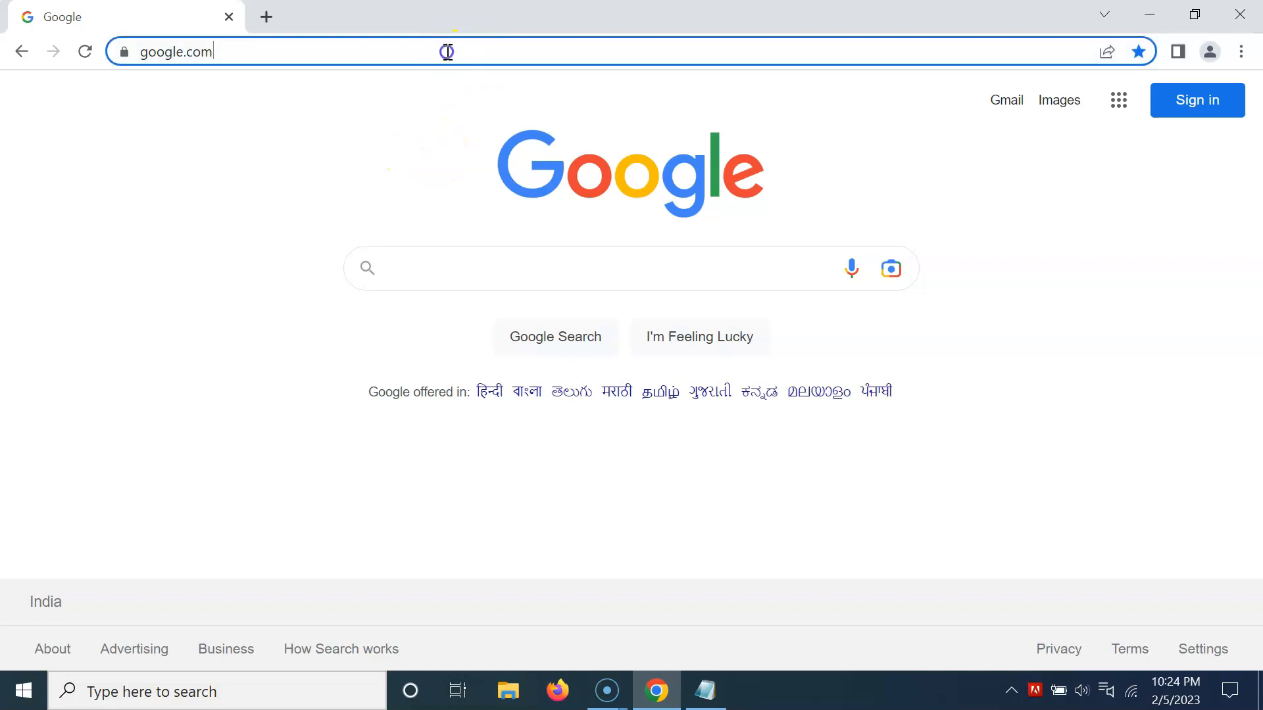
pyautogui.write('chrome://flags')
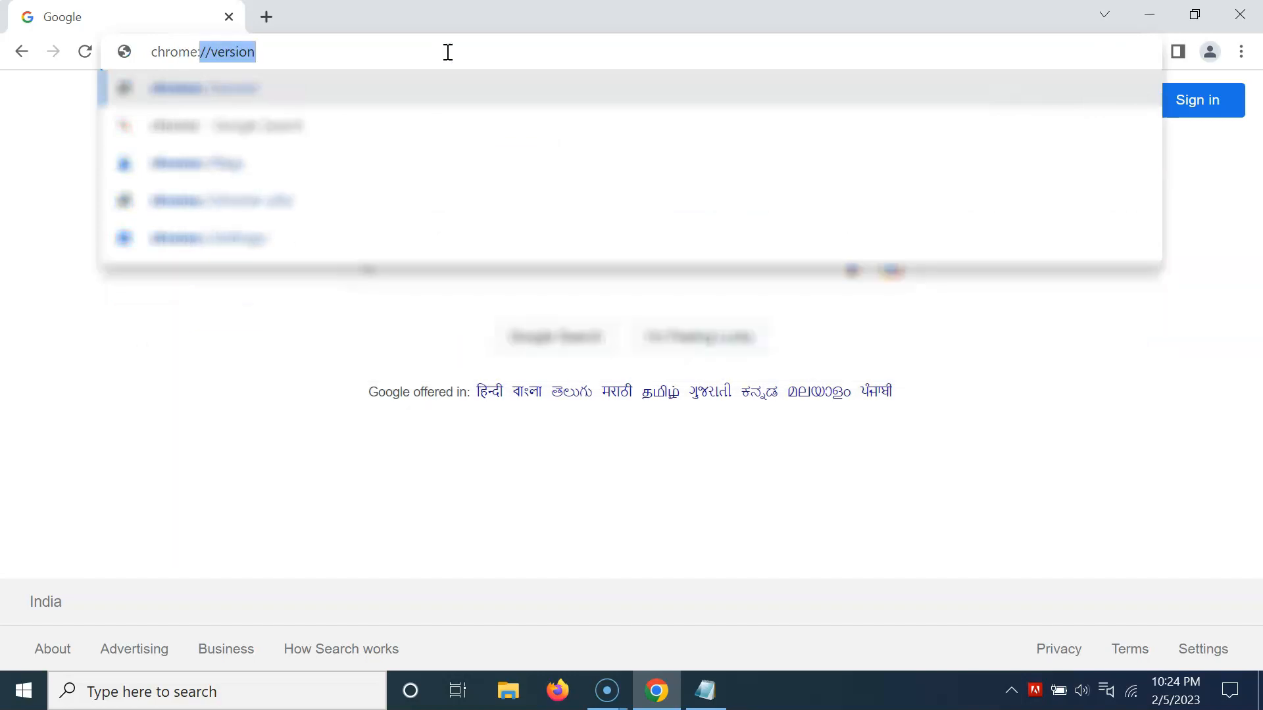
pyautogui.write('chrome://flags')
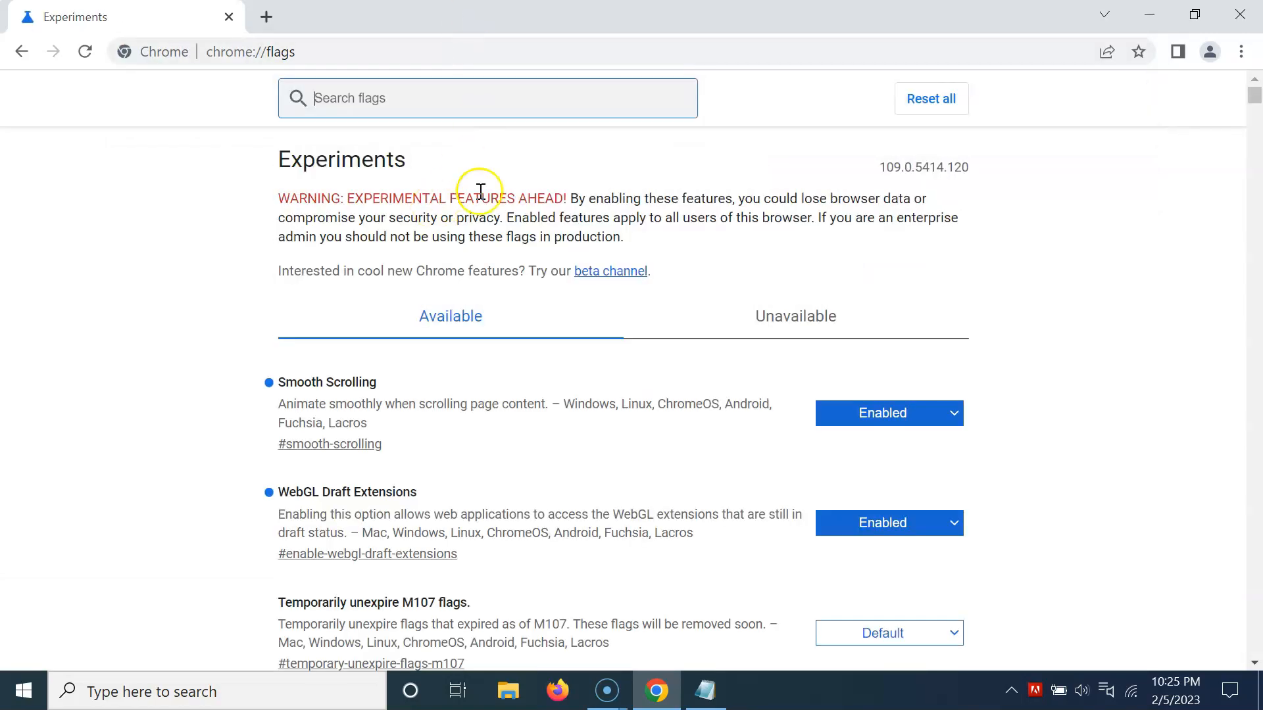
pyautogui.moveTo(579, 189)
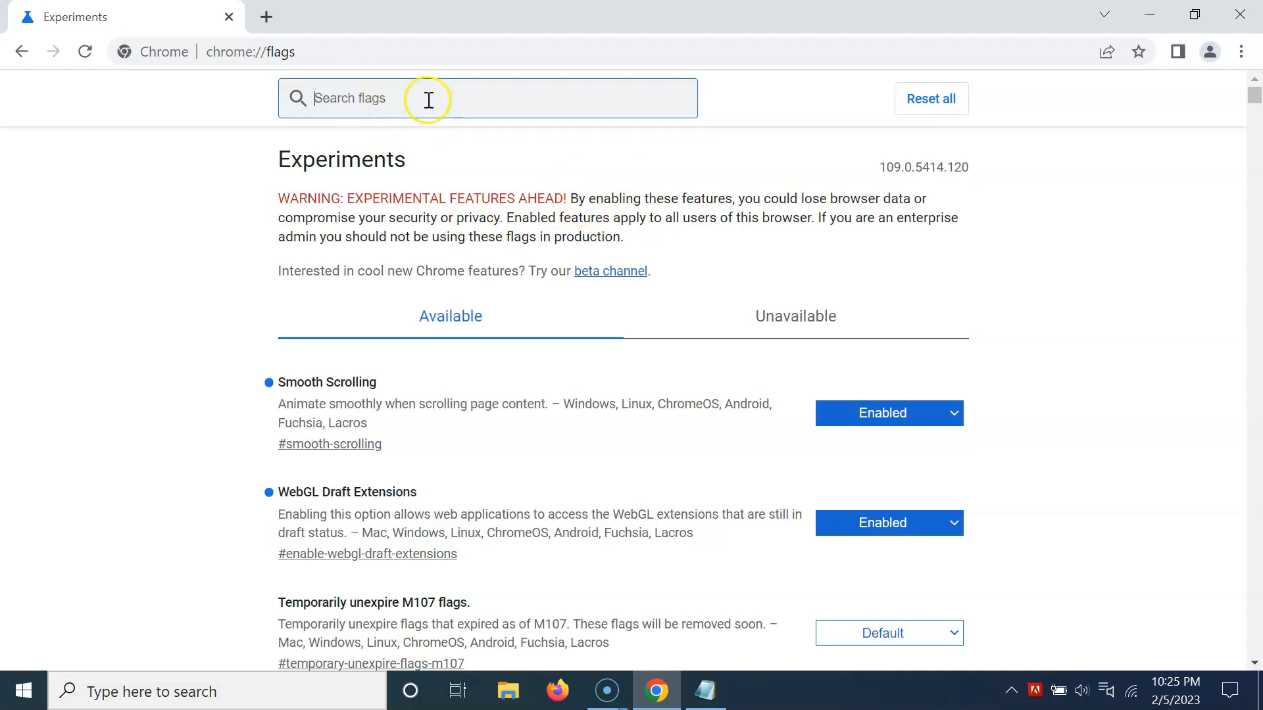
# Step: Search the flags for 'battery saver mode' to show only that flag, still at Default
pyautogui.write('b')
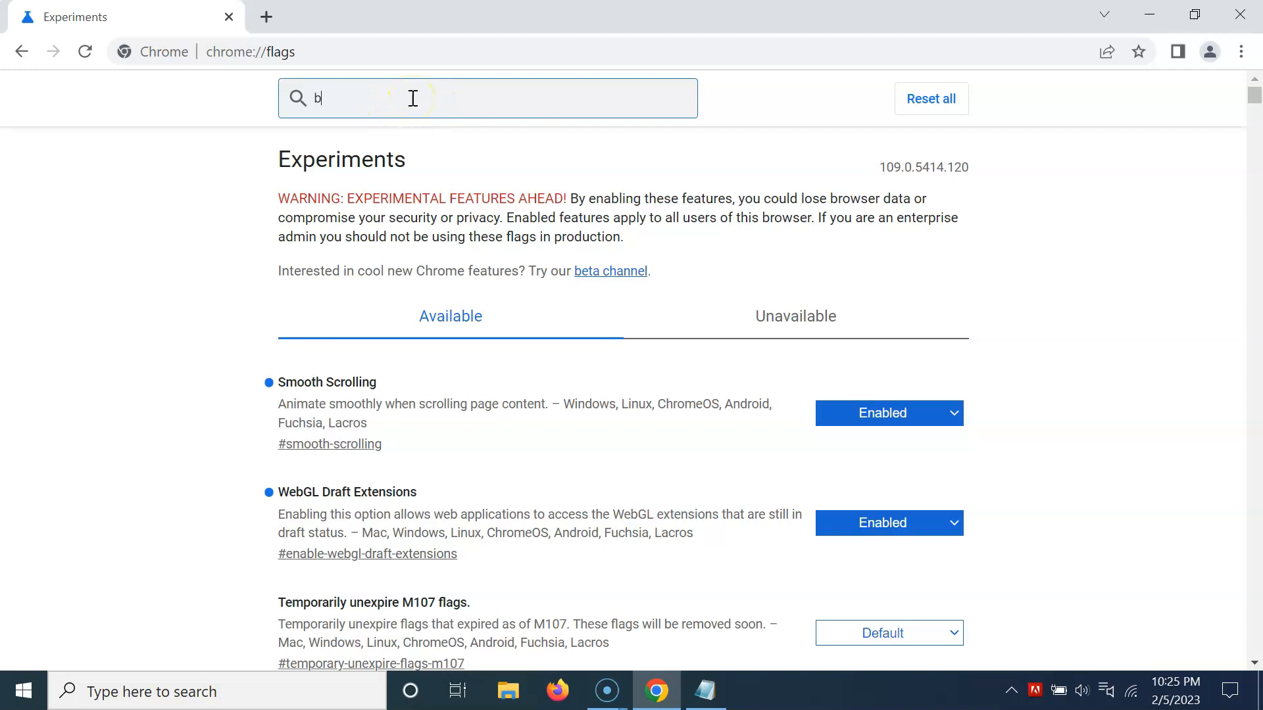
pyautogui.write('attery saver mode')
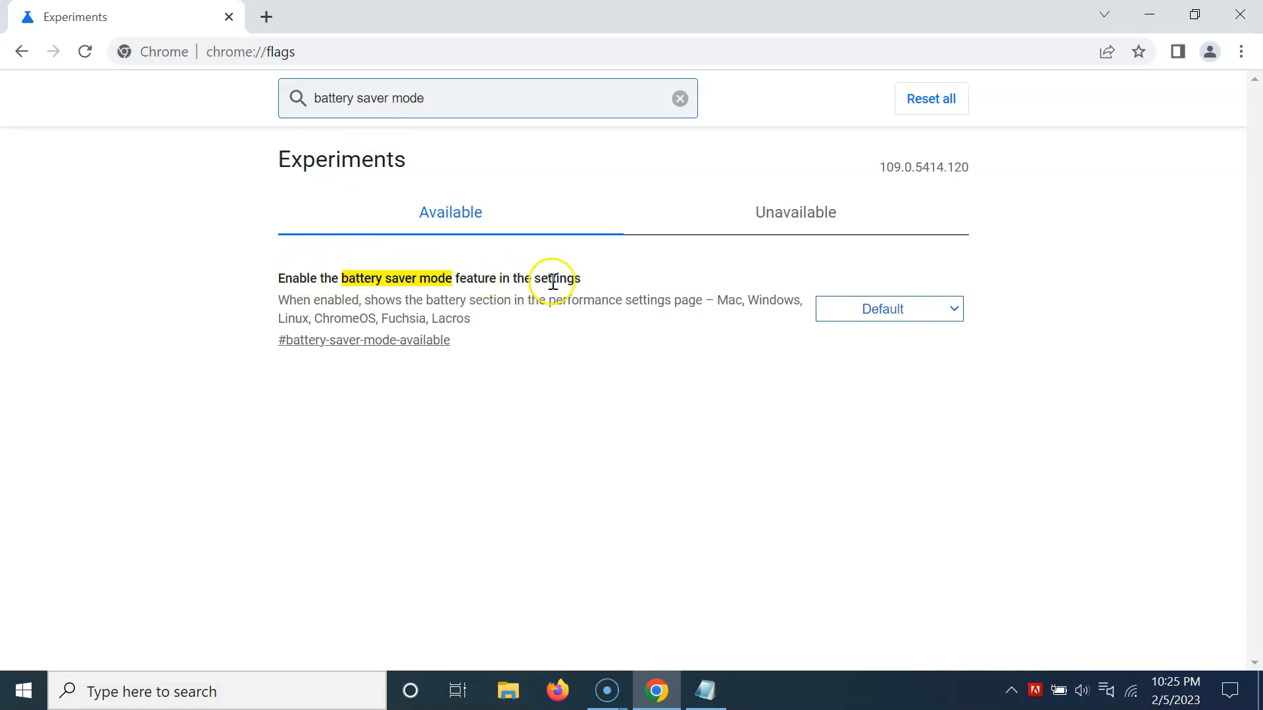
pyautogui.moveTo(383, 307)
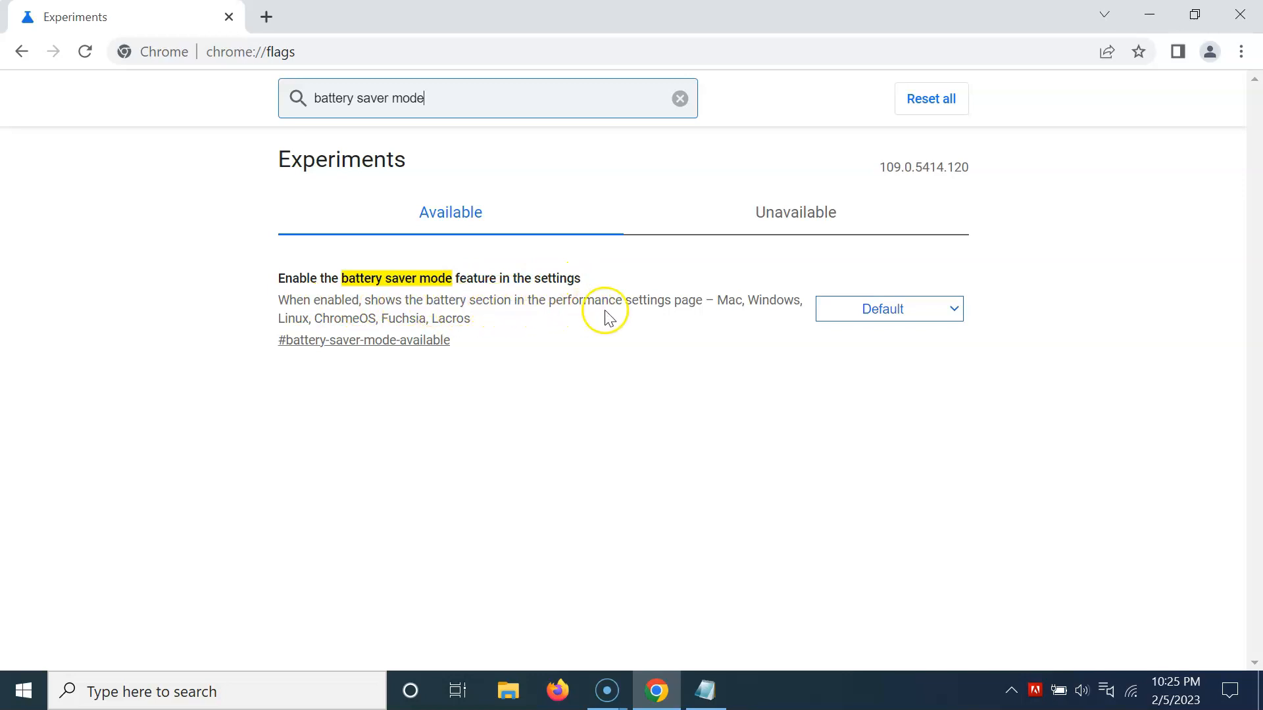
pyautogui.moveTo(755, 334)
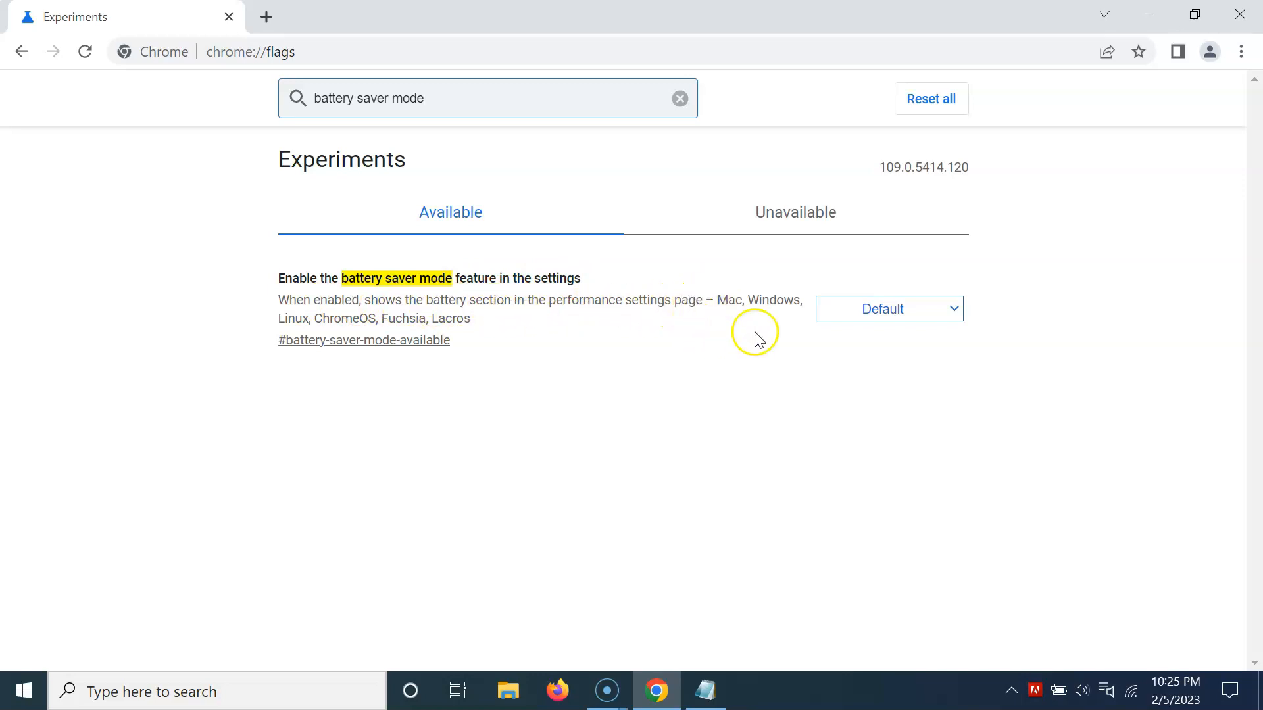
# Step: Set the battery saver mode flag to Enabled and relaunch Chrome to apply it
pyautogui.click(888, 308)
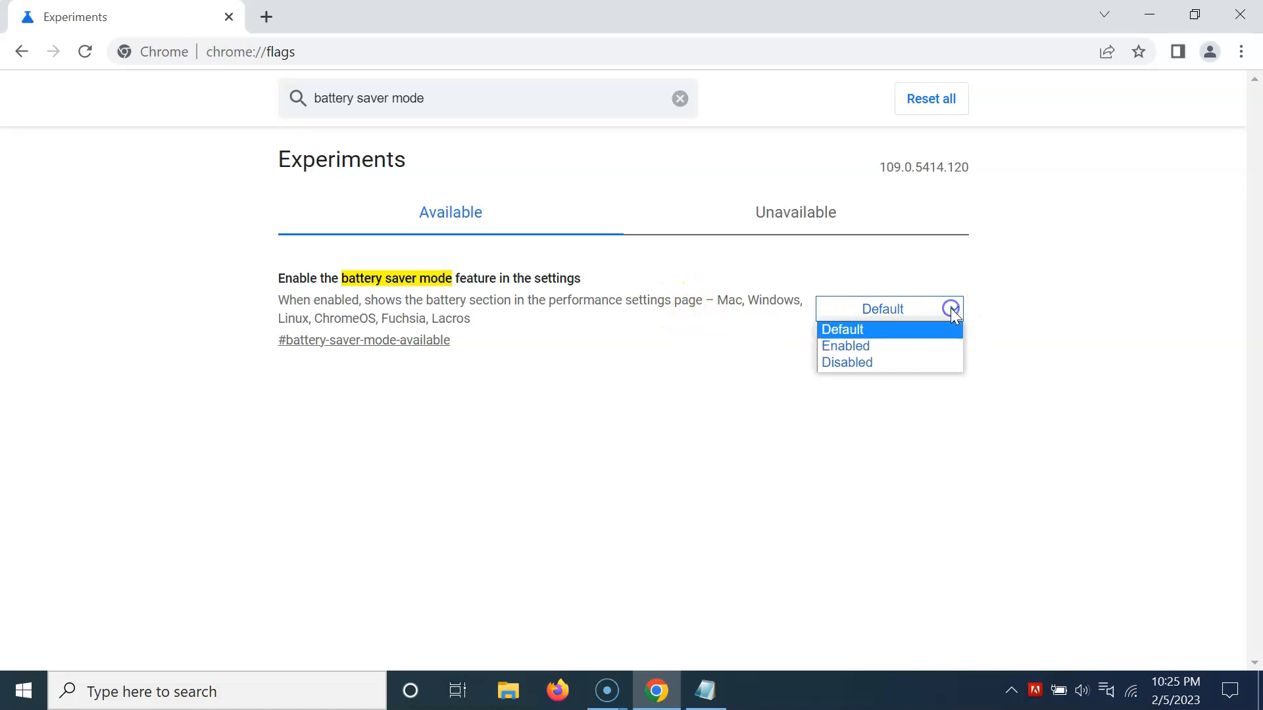
pyautogui.click(844, 346)
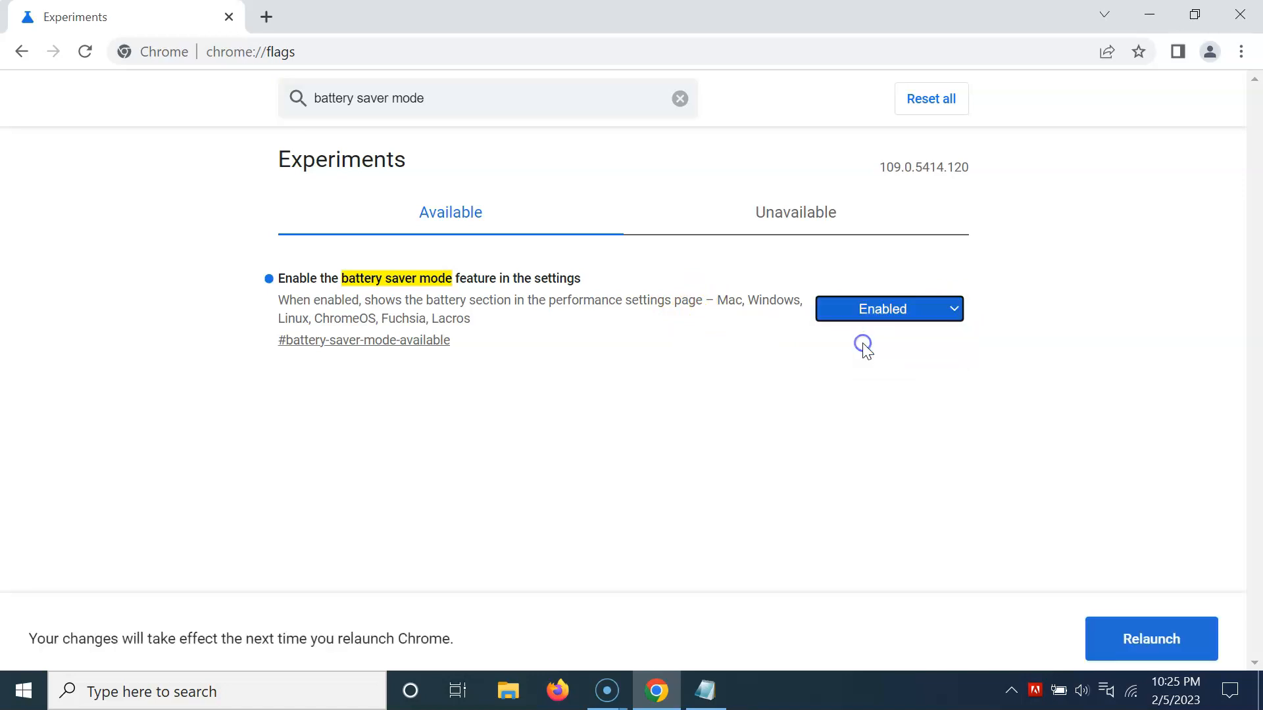
pyautogui.moveTo(278, 606)
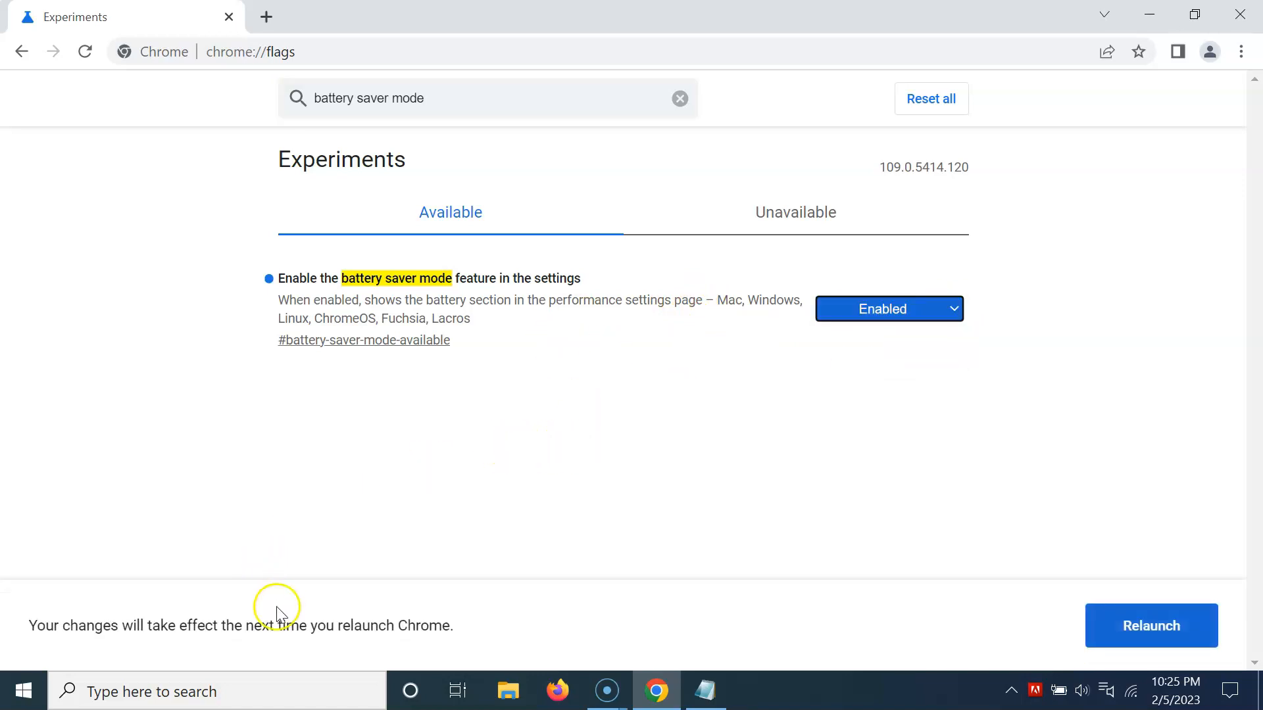
pyautogui.moveTo(84, 633)
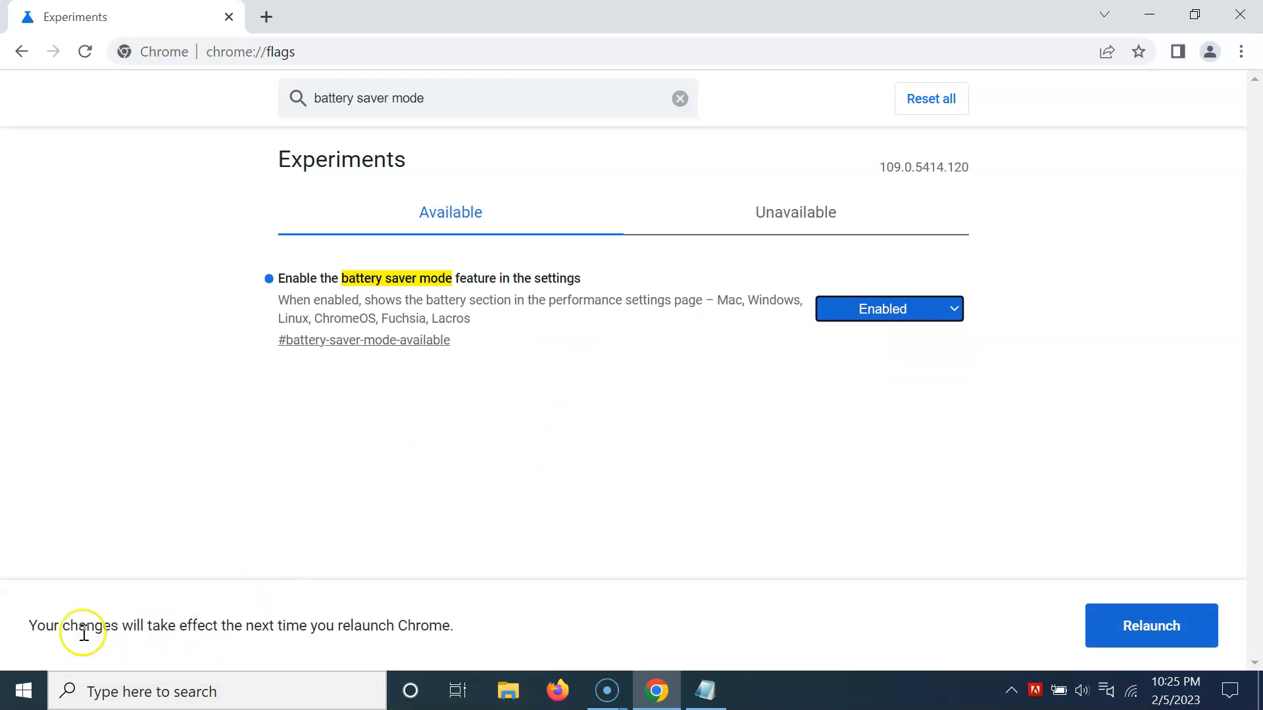
pyautogui.moveTo(250, 634)
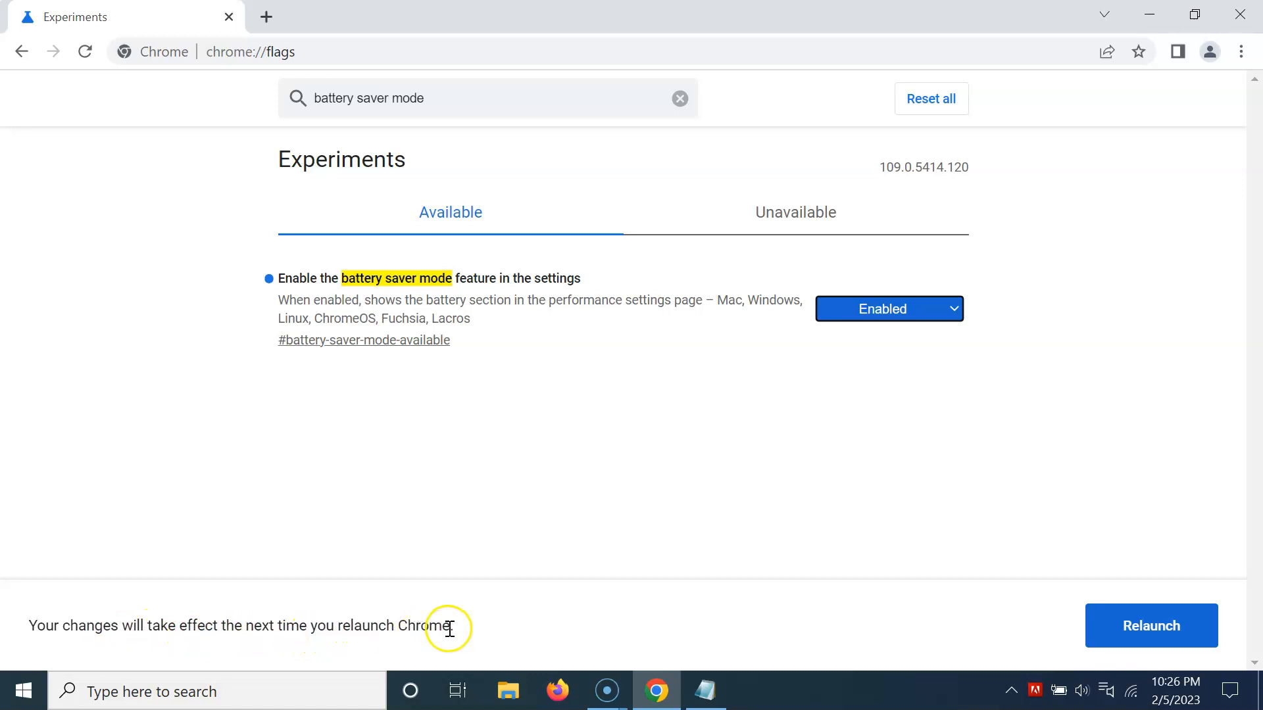
pyautogui.moveTo(1151, 626)
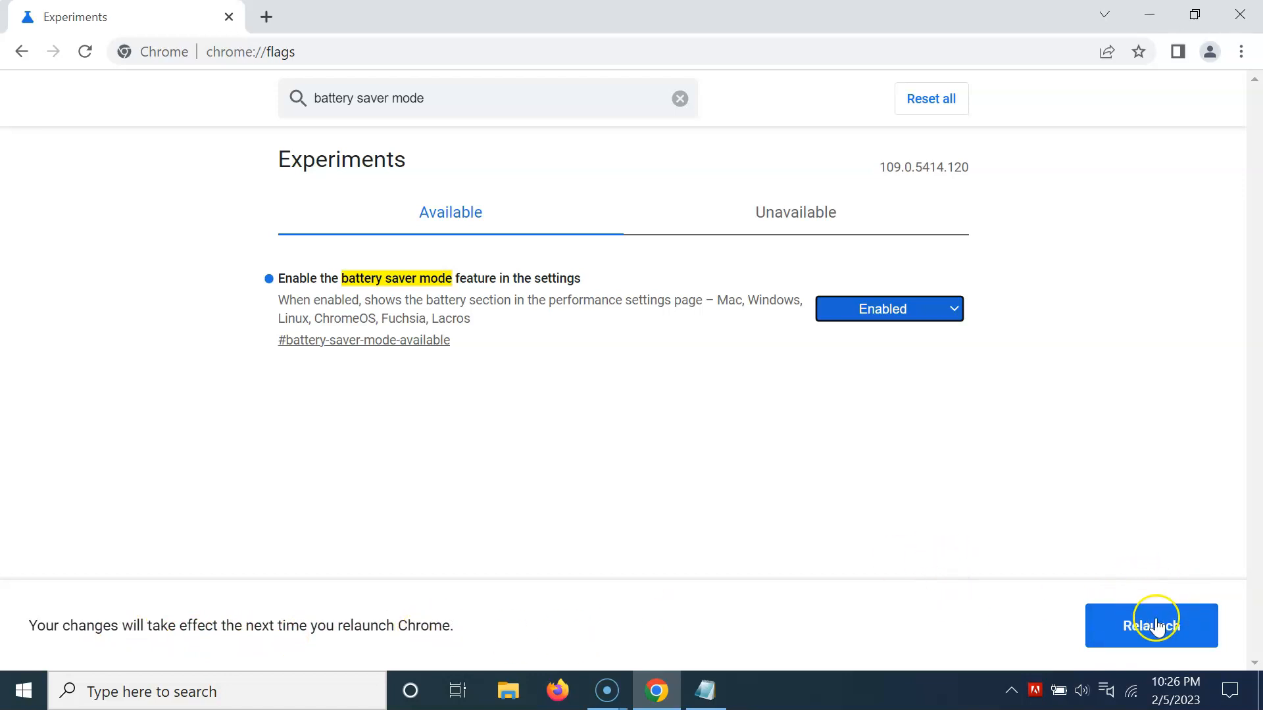
pyautogui.click(1149, 626)
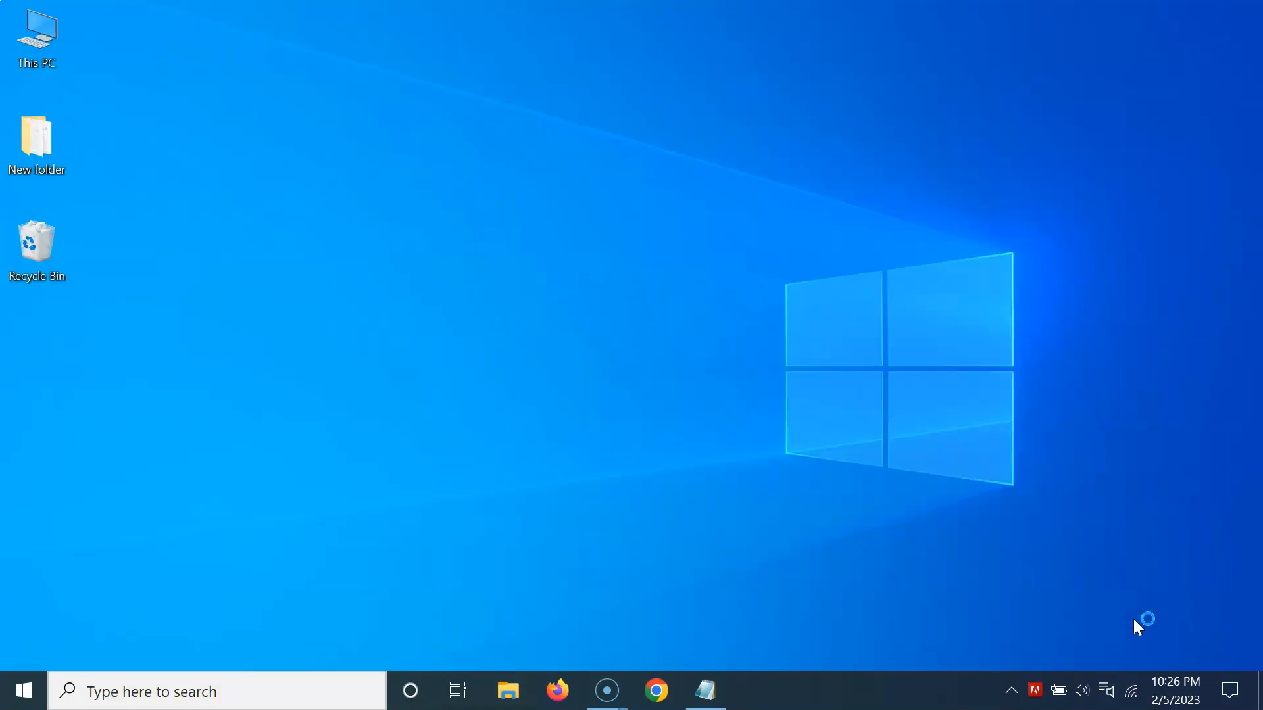
pyautogui.click(655, 690)
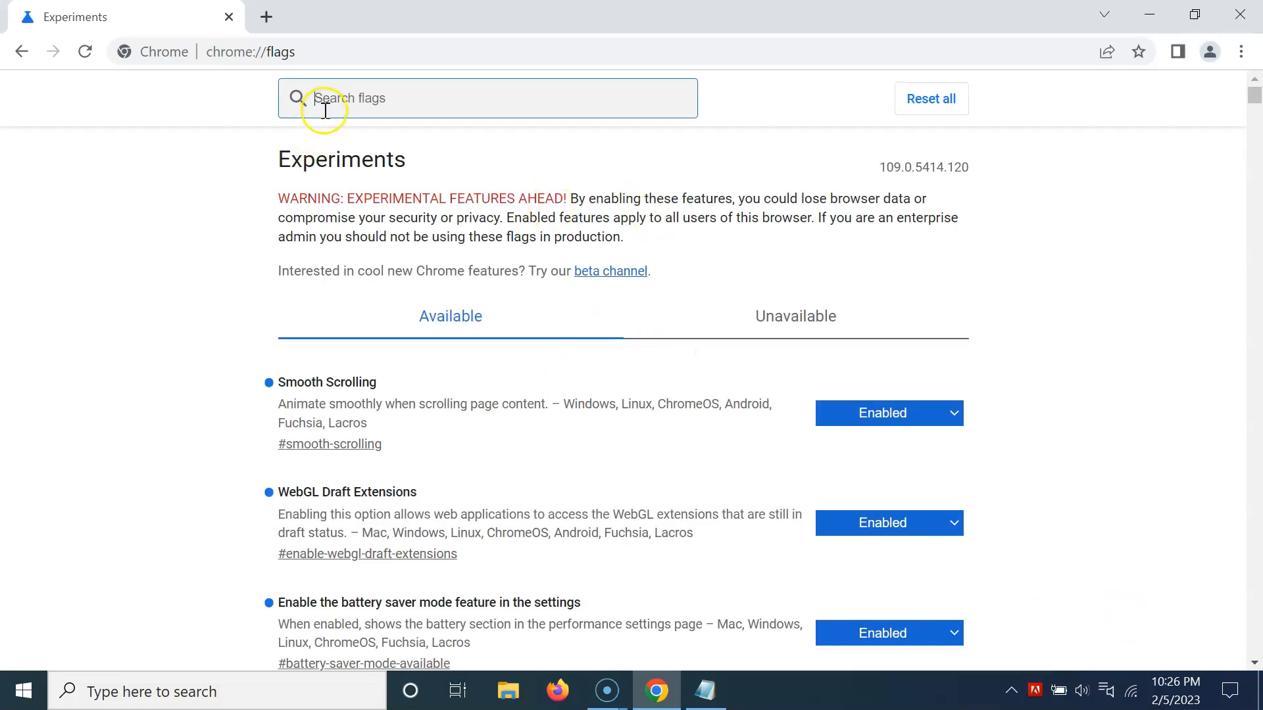
# Step: Search the flags again for battery saver mode, now Enabled, and start a new tab
pyautogui.write('battery saver mode')
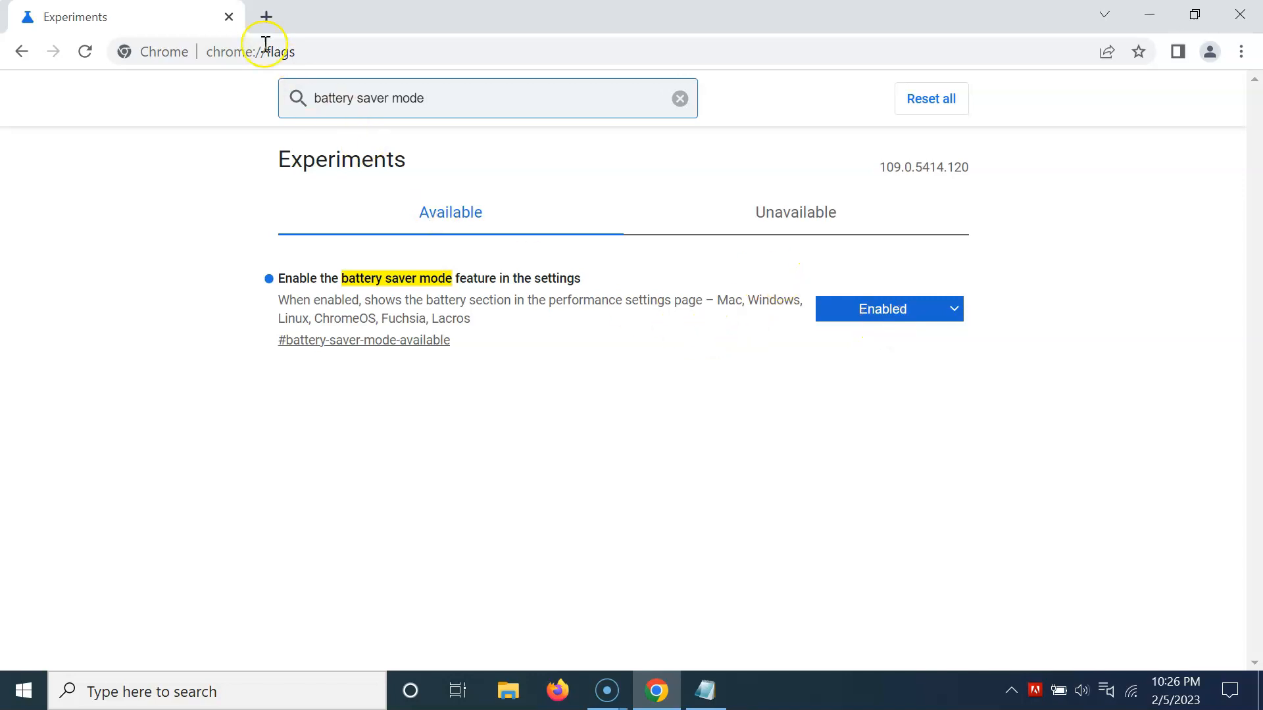
pyautogui.click(266, 15)
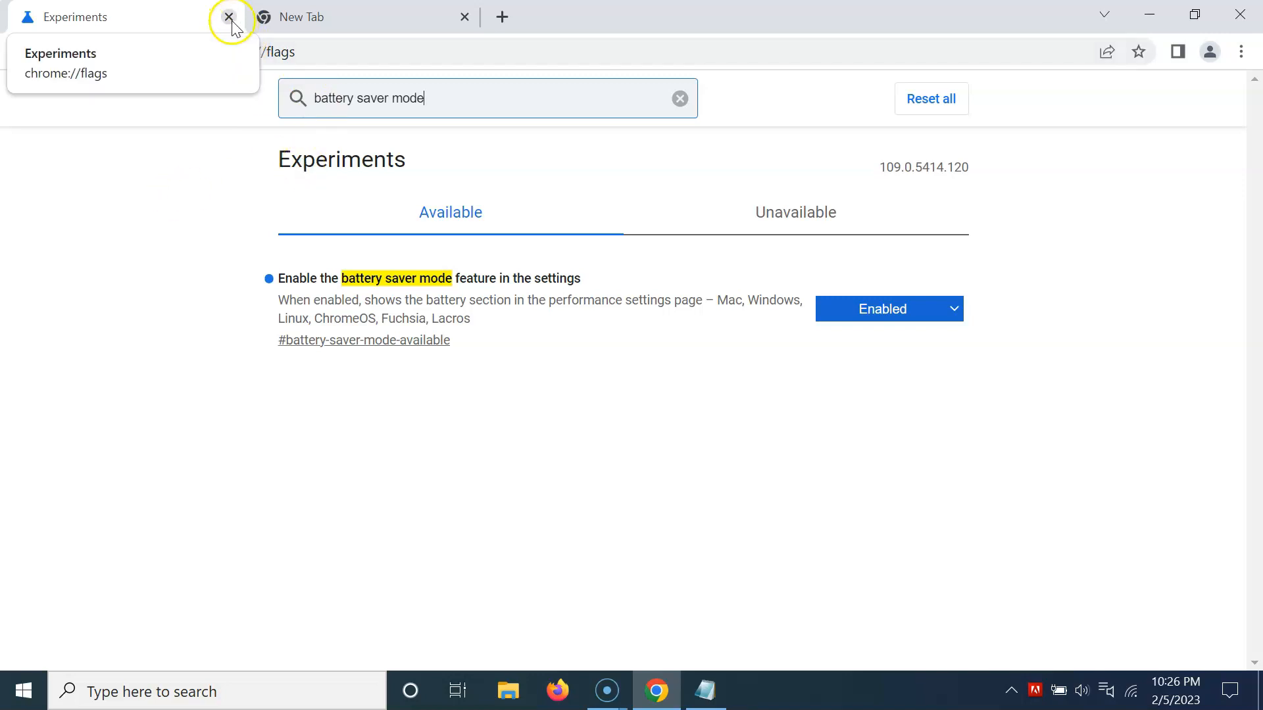
# Step: Close the Experiments tab and bring up Chrome Settings from the main menu
pyautogui.click(229, 16)
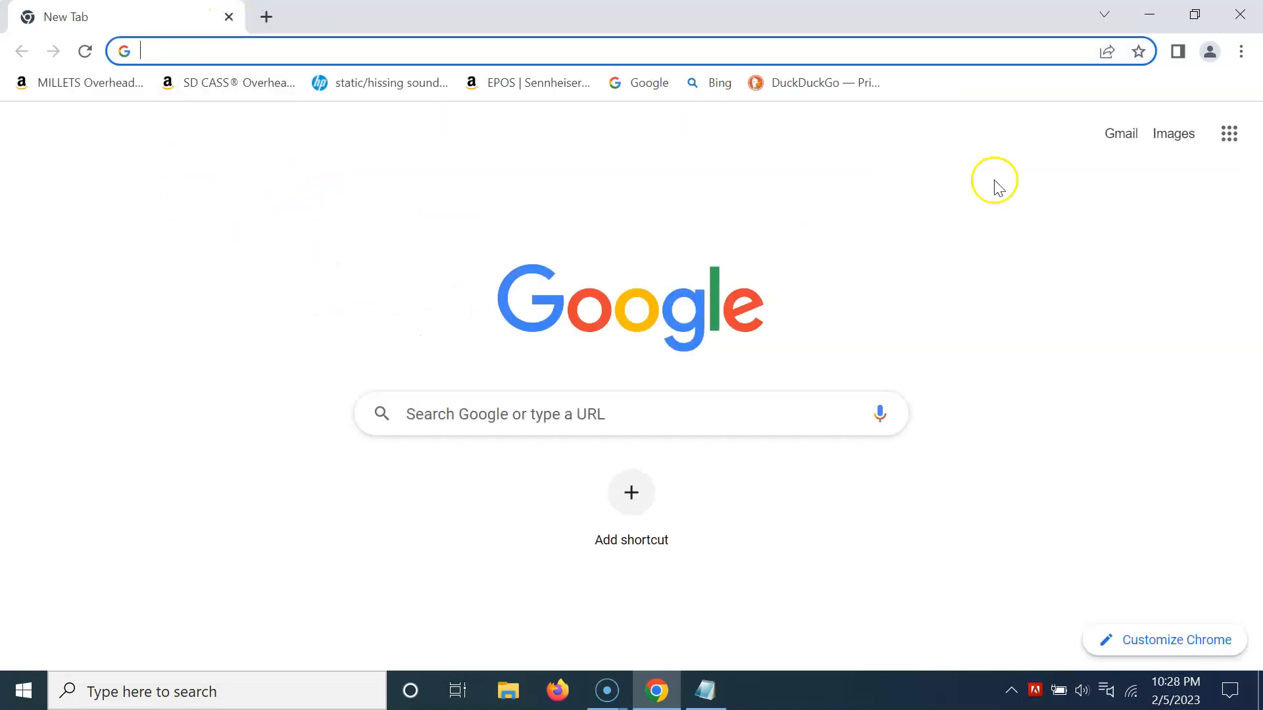
pyautogui.moveTo(1241, 51)
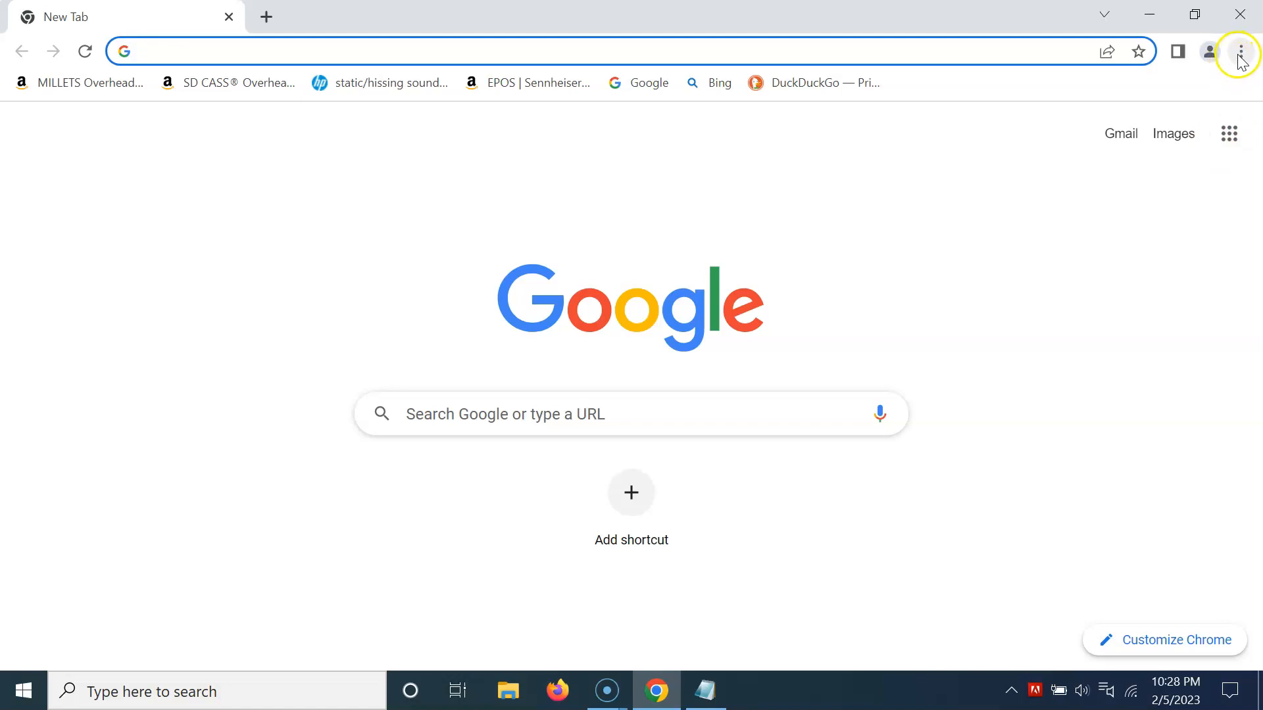
pyautogui.click(1240, 51)
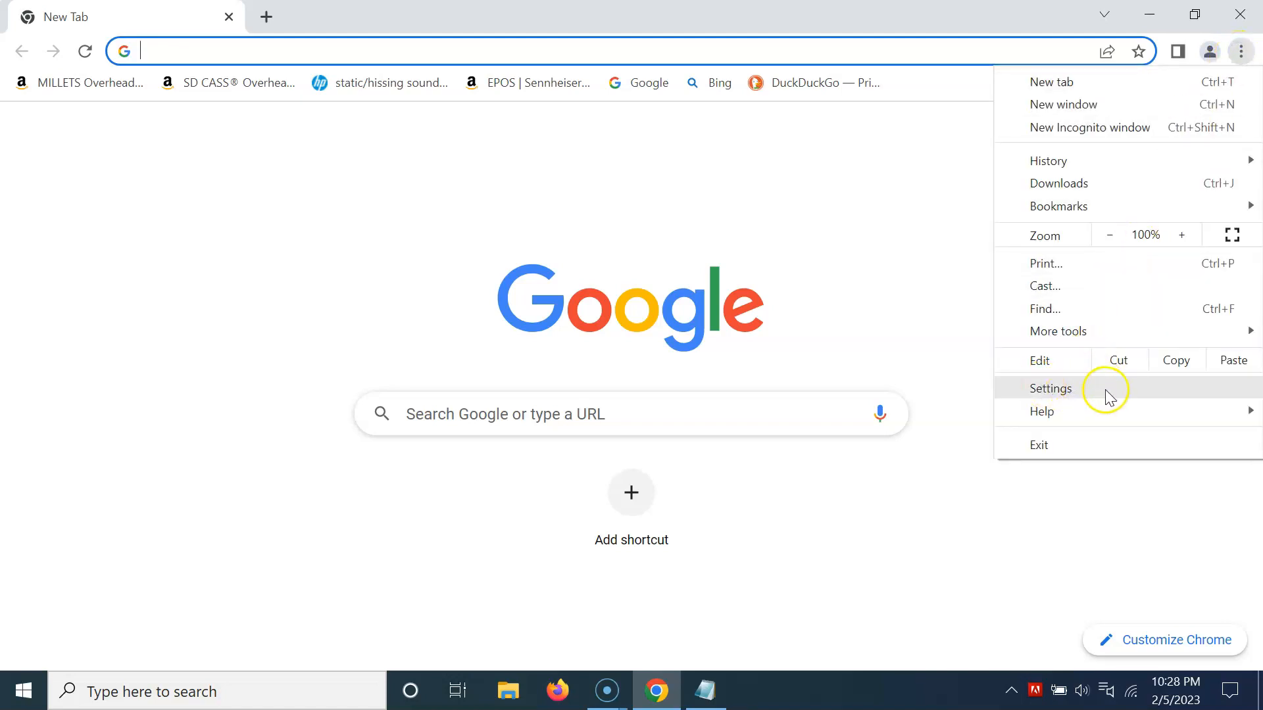
pyautogui.click(1050, 388)
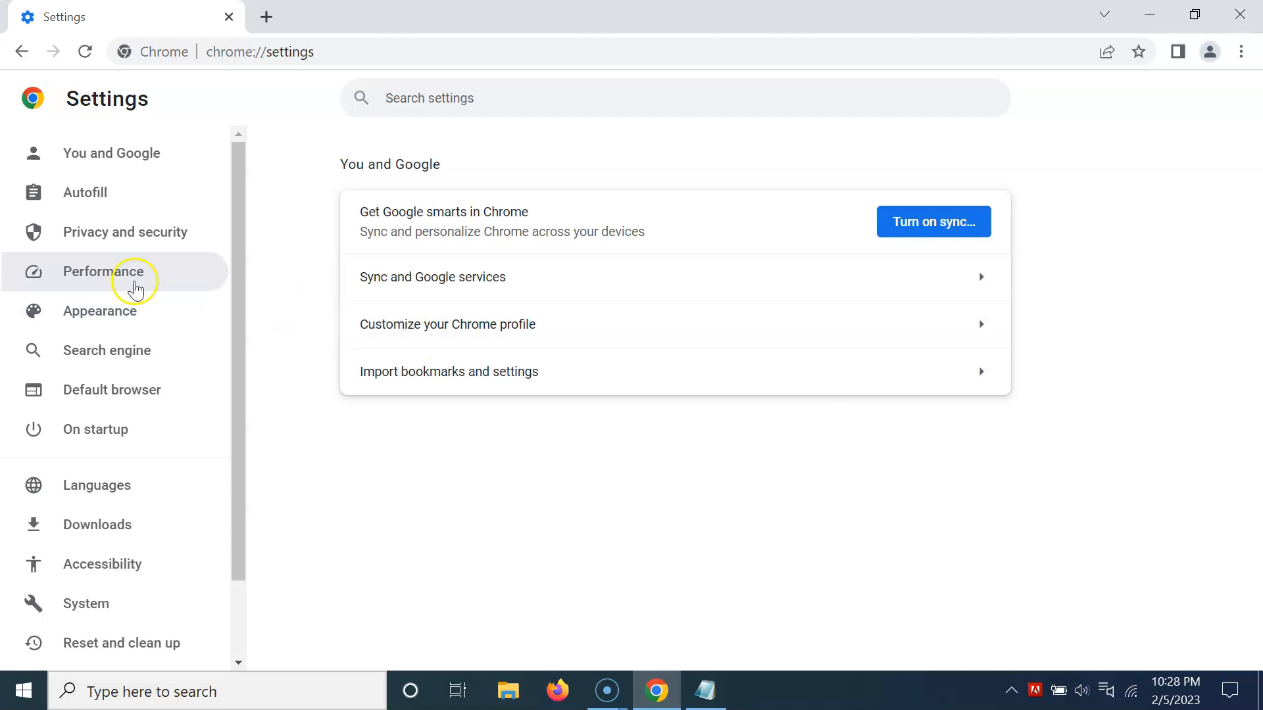
# Step: Show the Performance settings, where Energy Saver is on for battery at 20% or lower
pyautogui.click(103, 271)
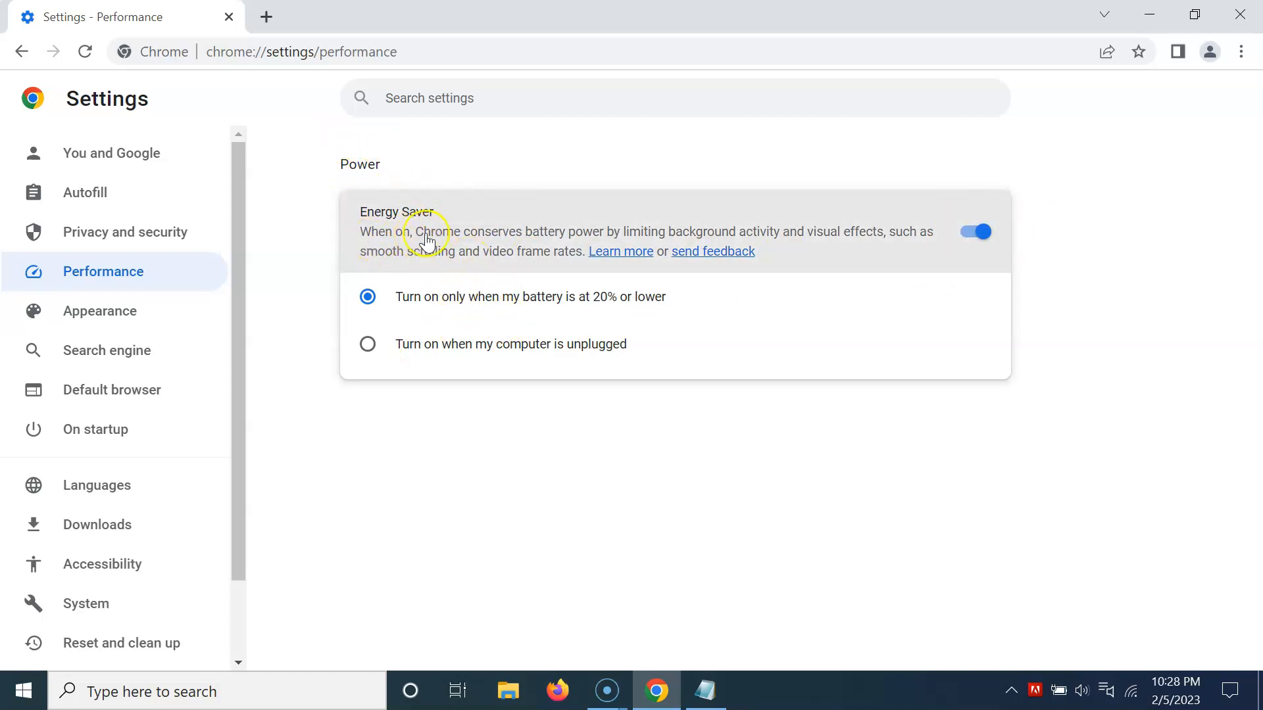
pyautogui.moveTo(588, 239)
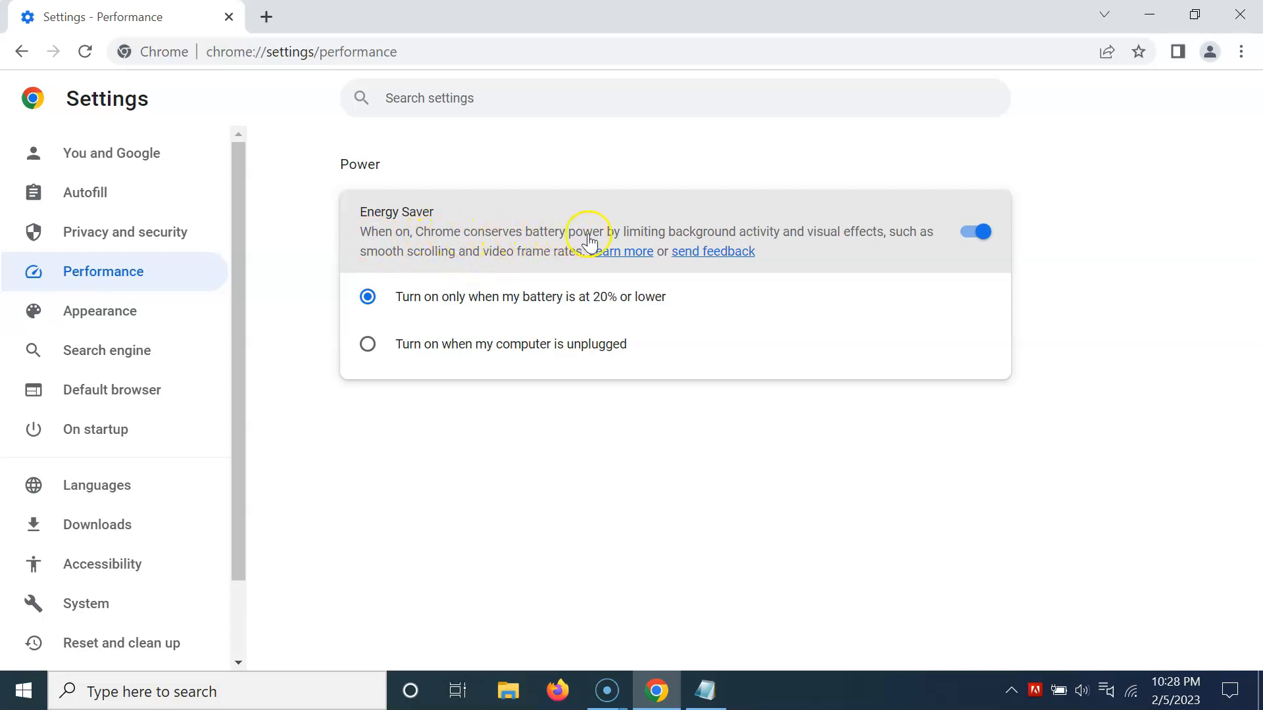
pyautogui.moveTo(755, 242)
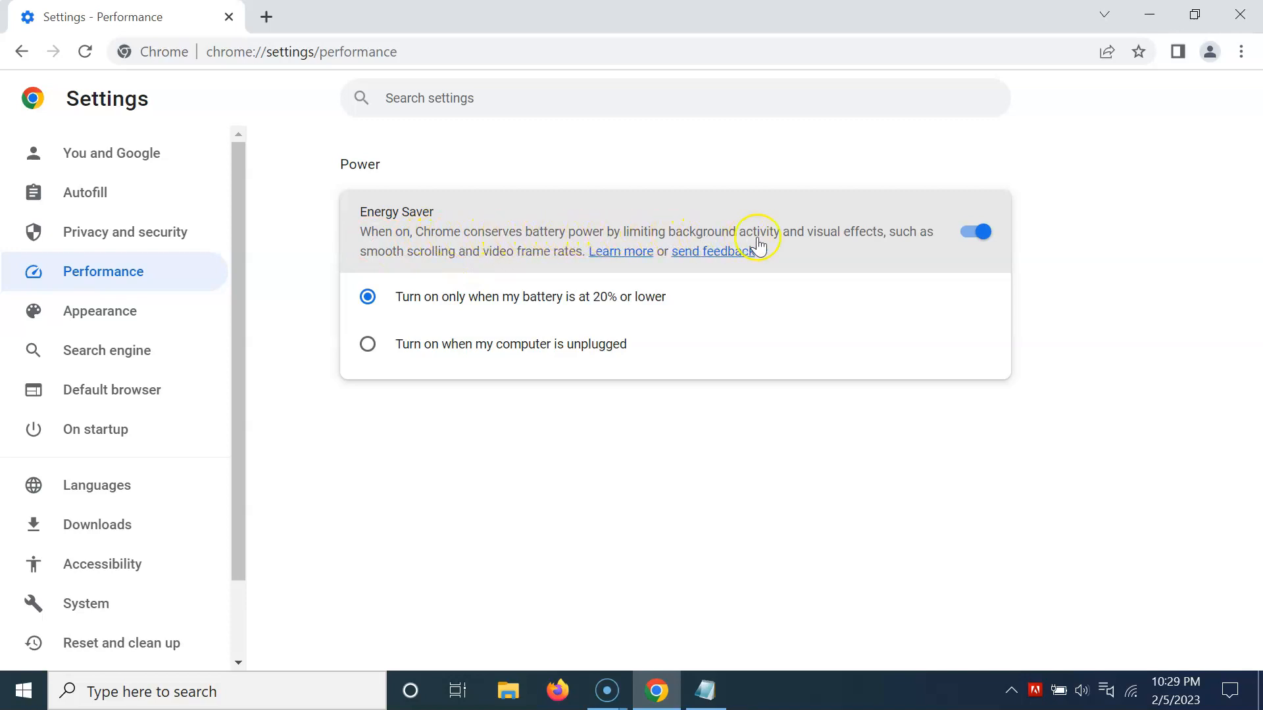
pyautogui.moveTo(877, 245)
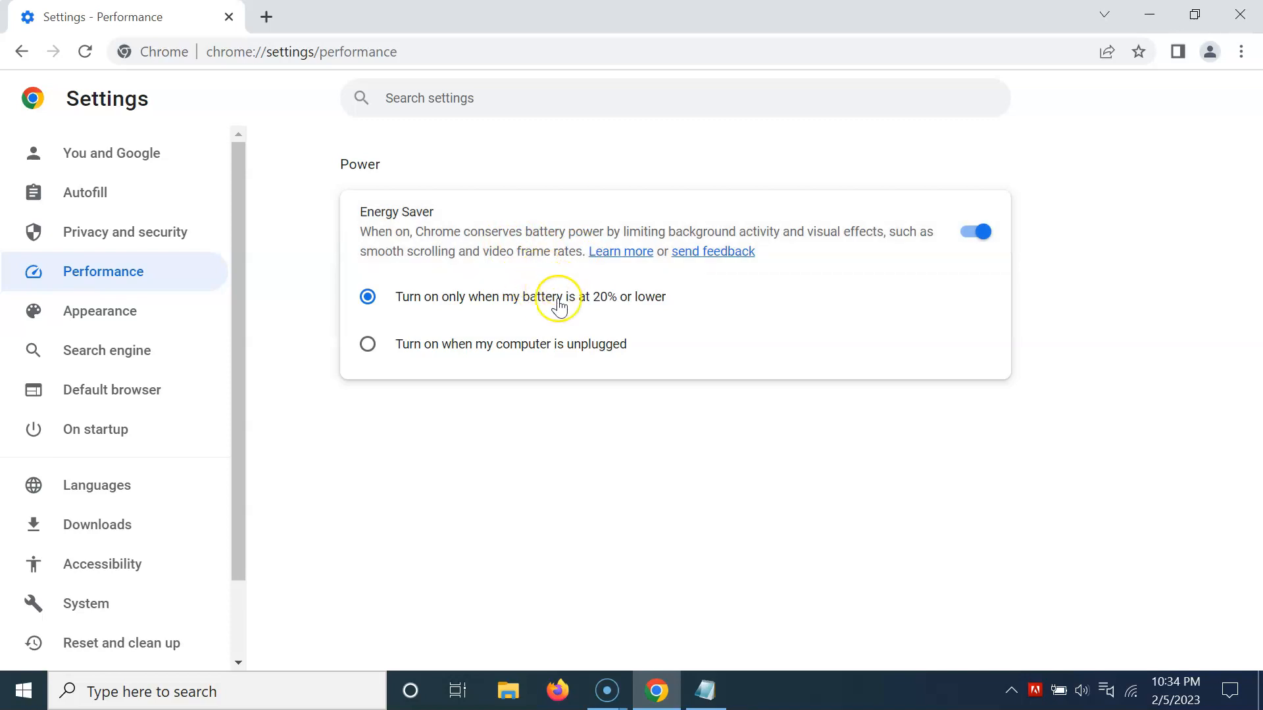
pyautogui.moveTo(426, 306)
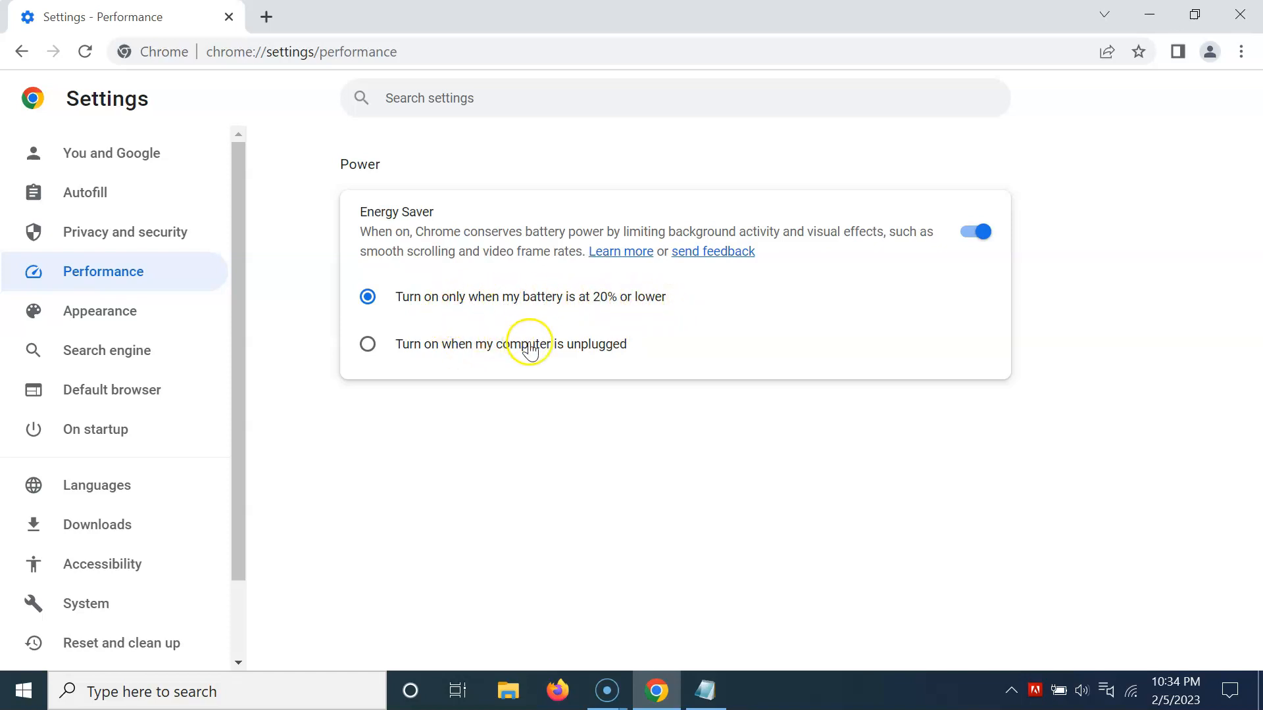
pyautogui.moveTo(530, 357)
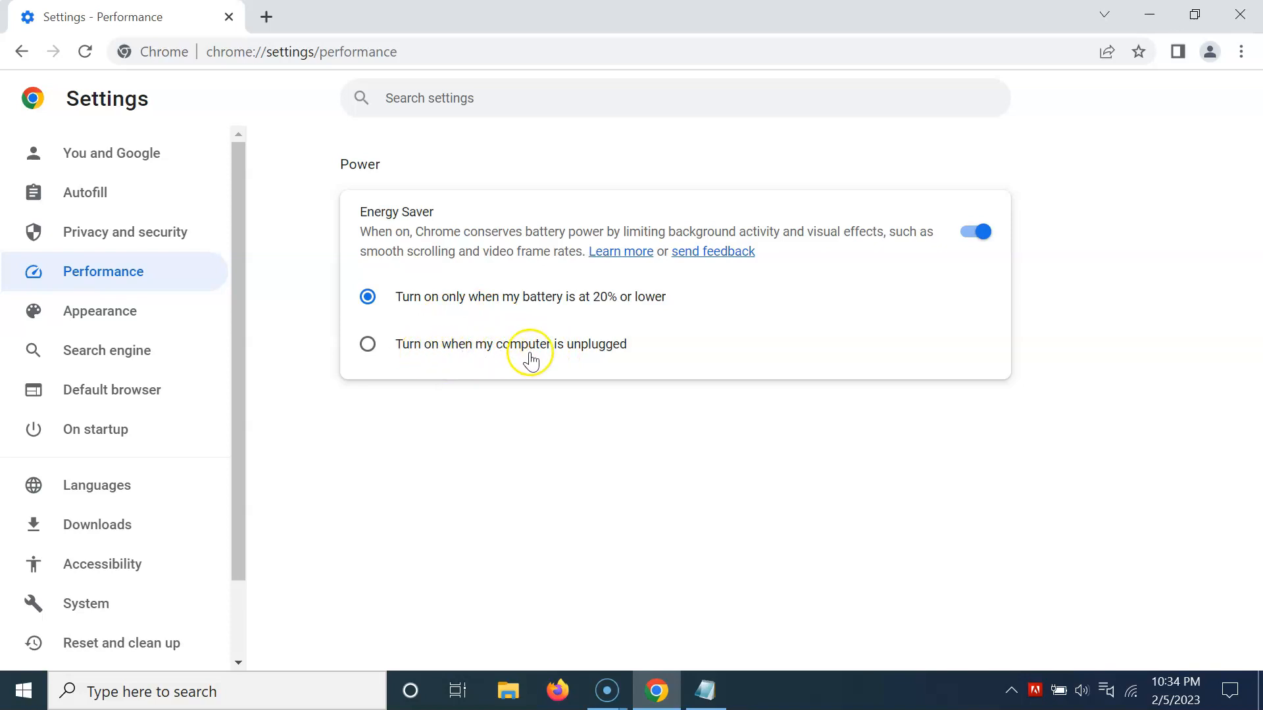
pyautogui.moveTo(603, 364)
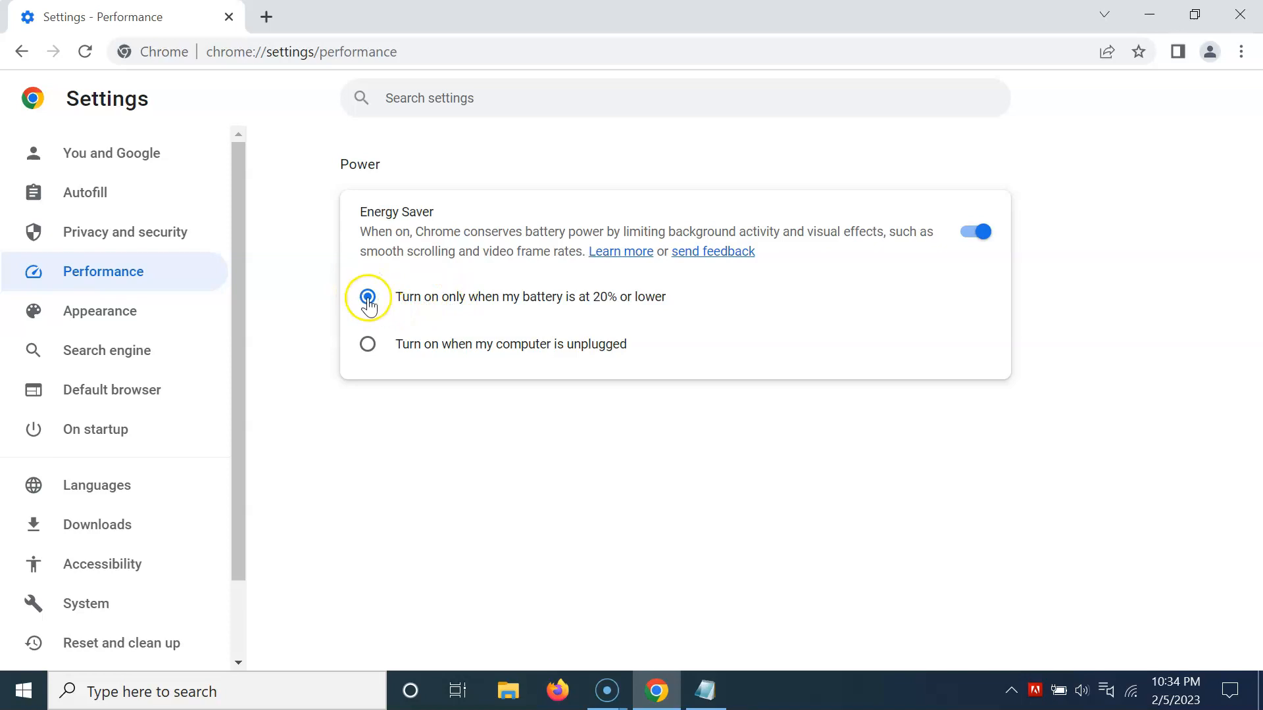
# Step: Try 'Turn on when unplugged', then keep Energy Saver at 'battery at 20% or lower'
pyautogui.click(367, 296)
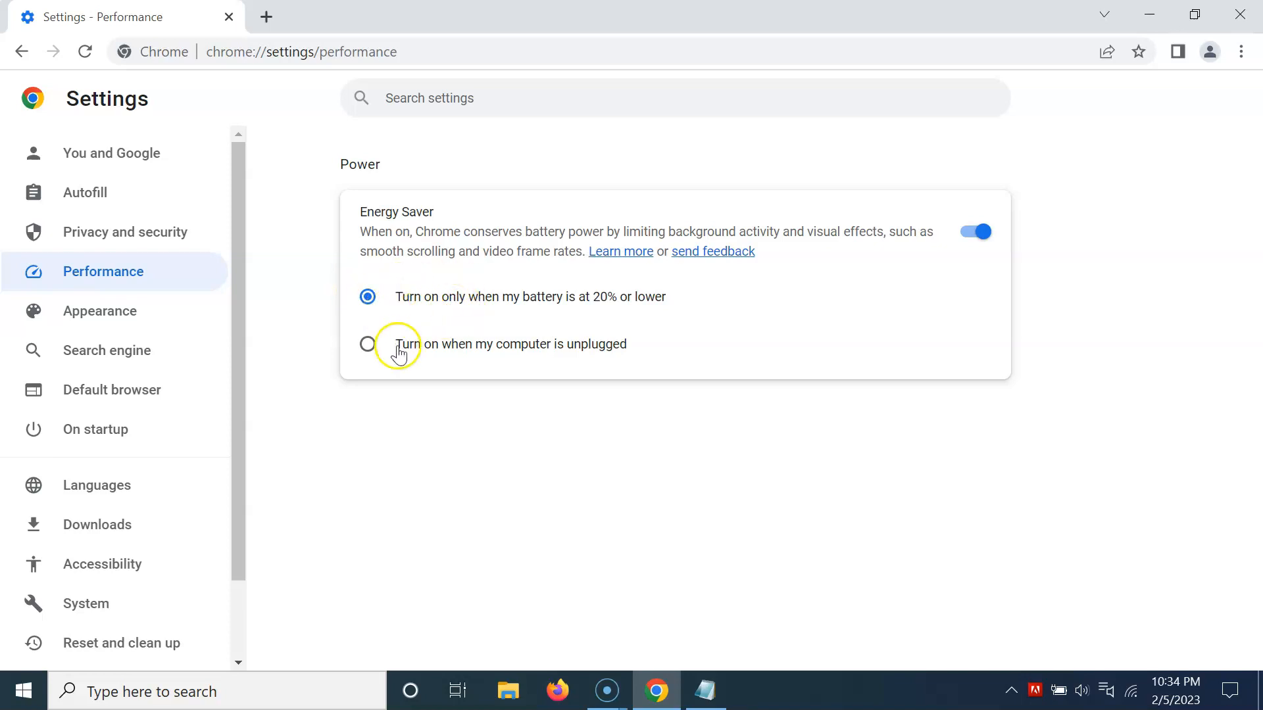
pyautogui.moveTo(508, 357)
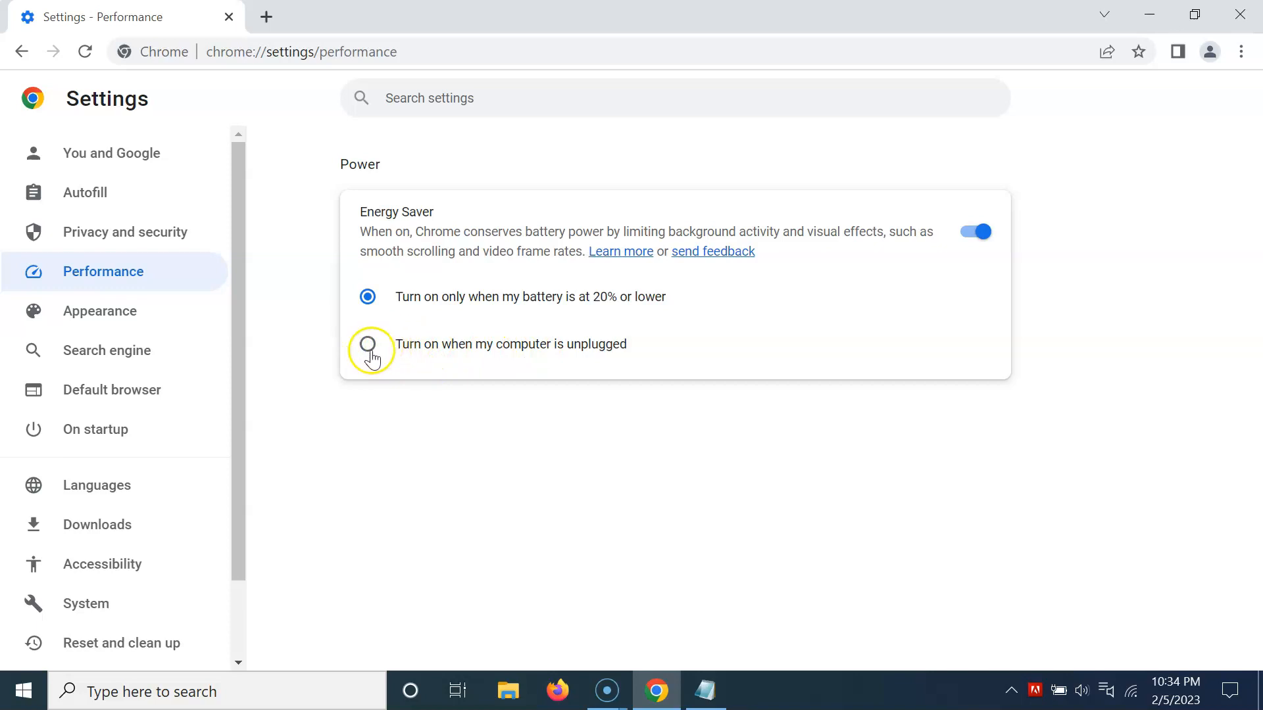
pyautogui.click(367, 344)
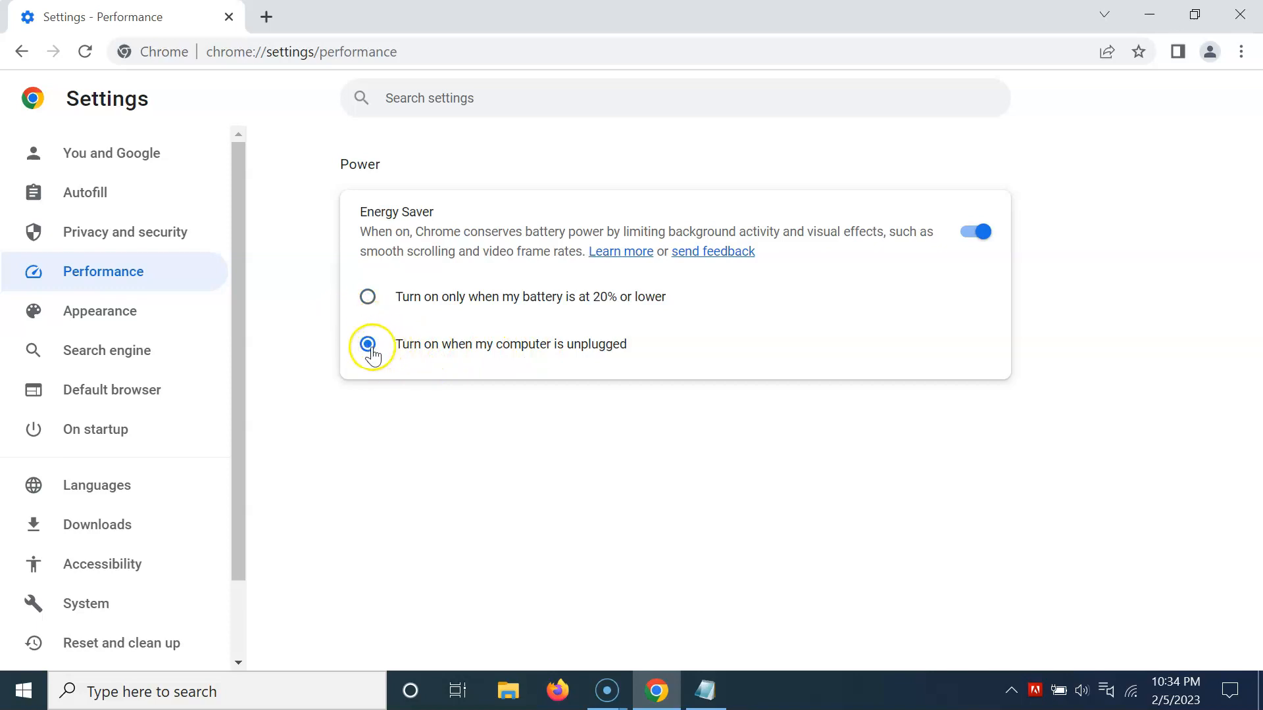
pyautogui.click(367, 343)
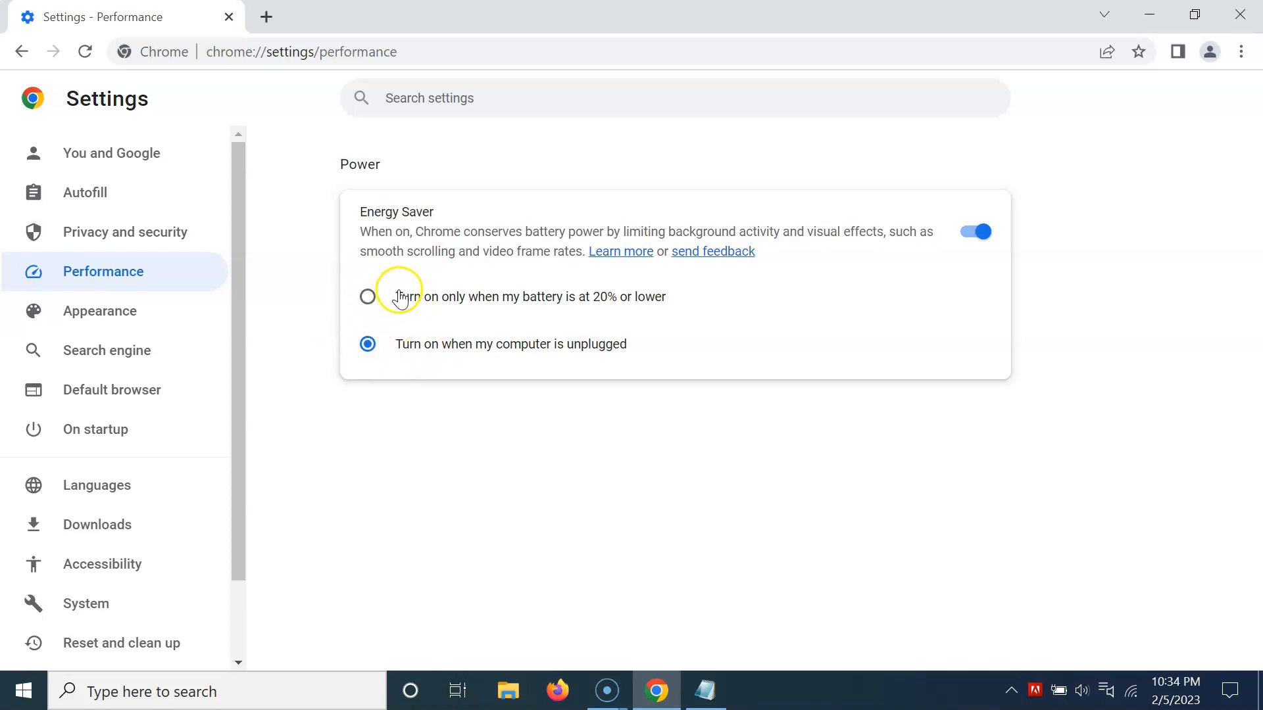
pyautogui.click(367, 296)
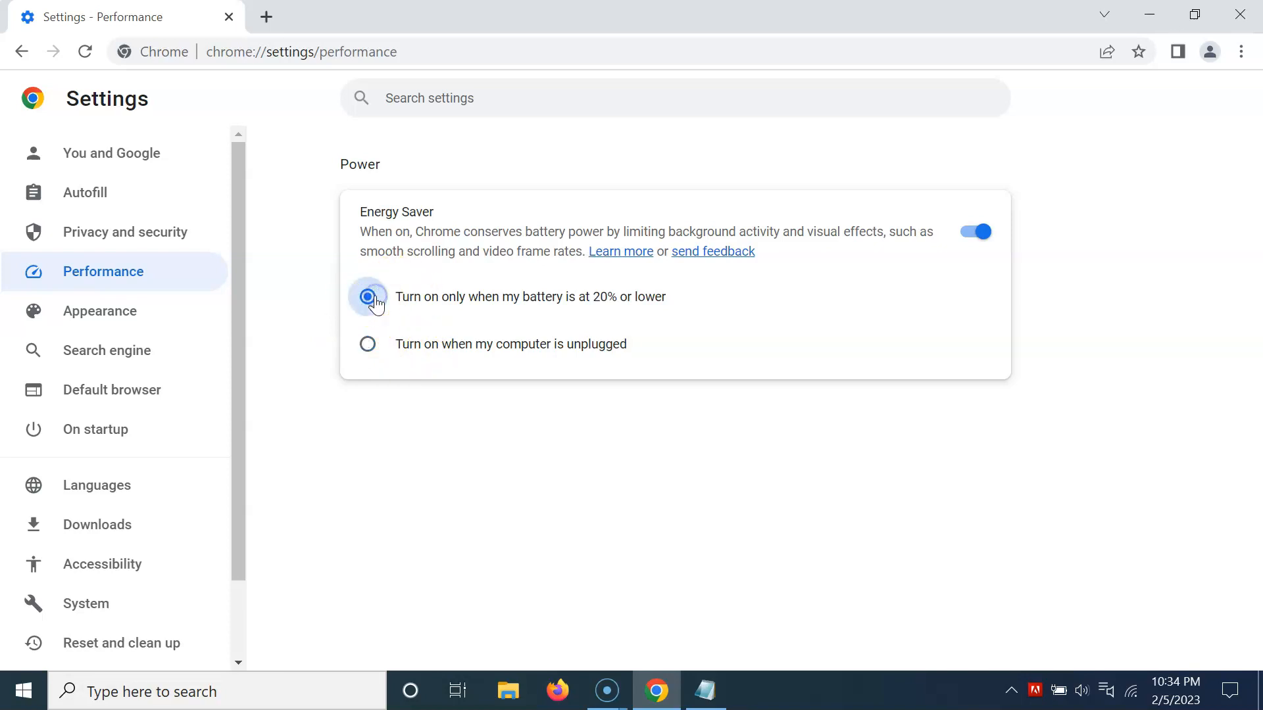
pyautogui.click(367, 295)
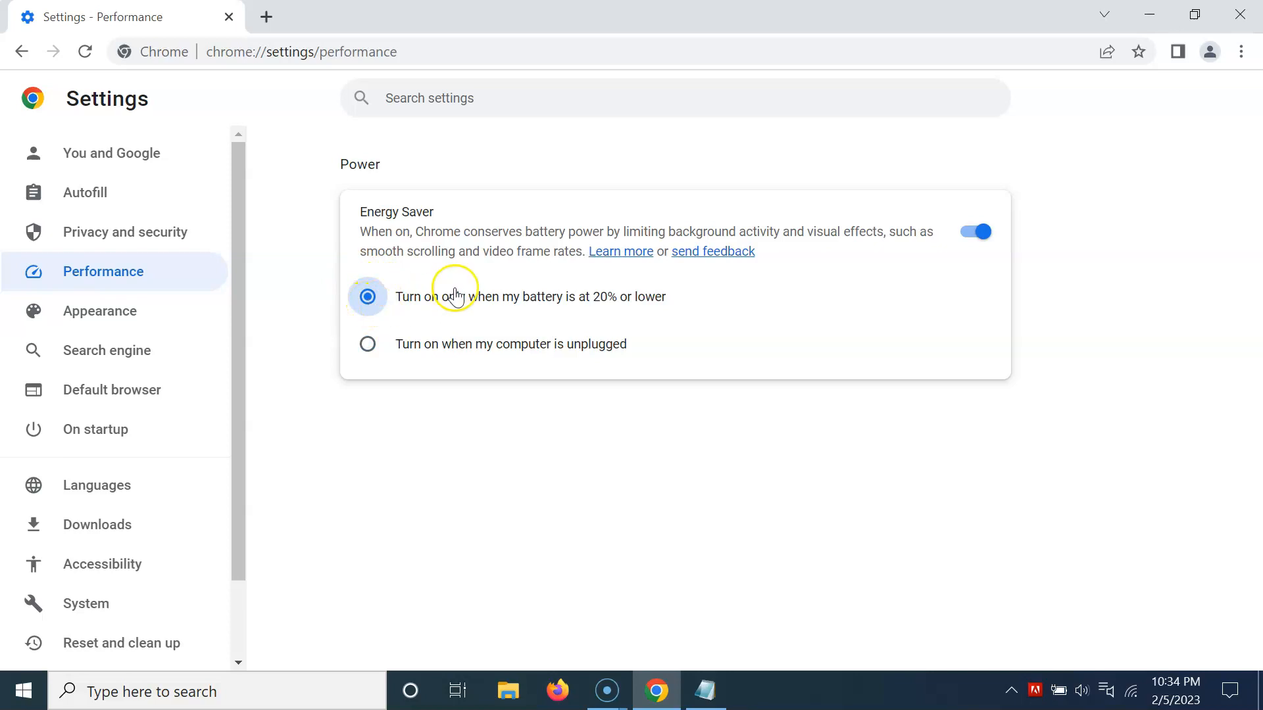
pyautogui.moveTo(478, 342)
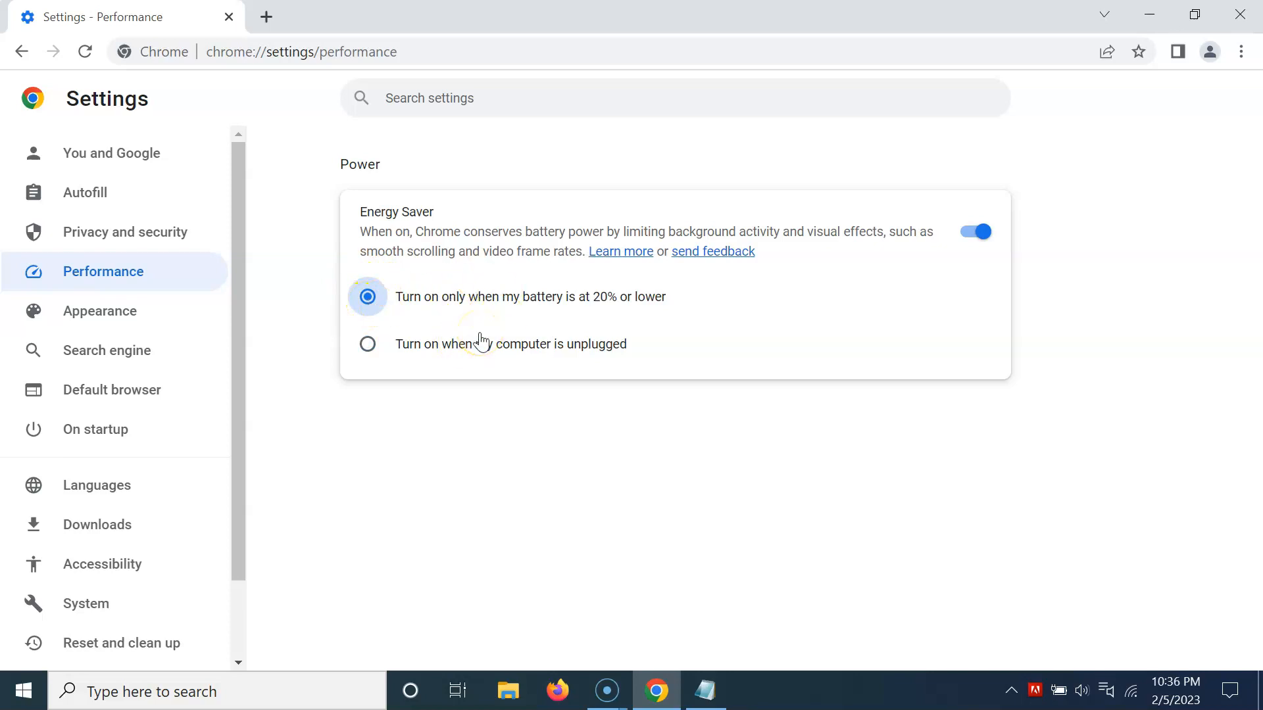
pyautogui.moveTo(525, 330)
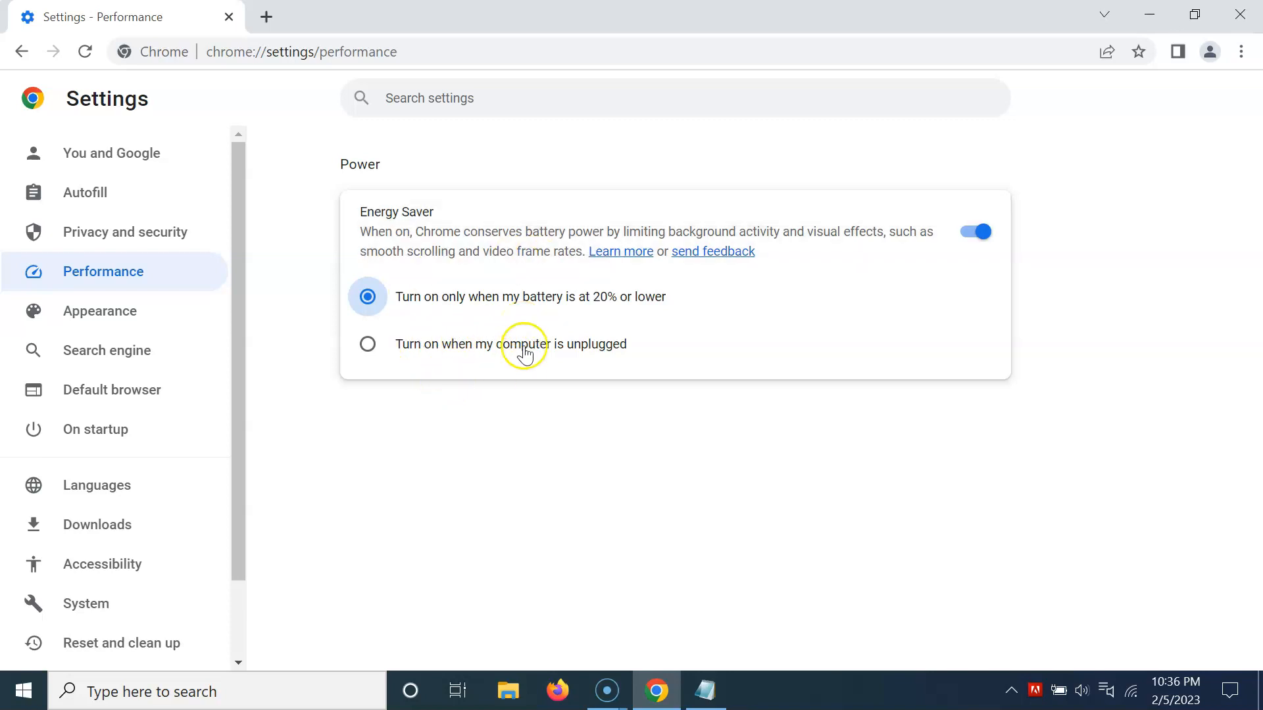
# Step: Close the Settings tab and switch to the Notepad tutorial notes
pyautogui.click(501, 15)
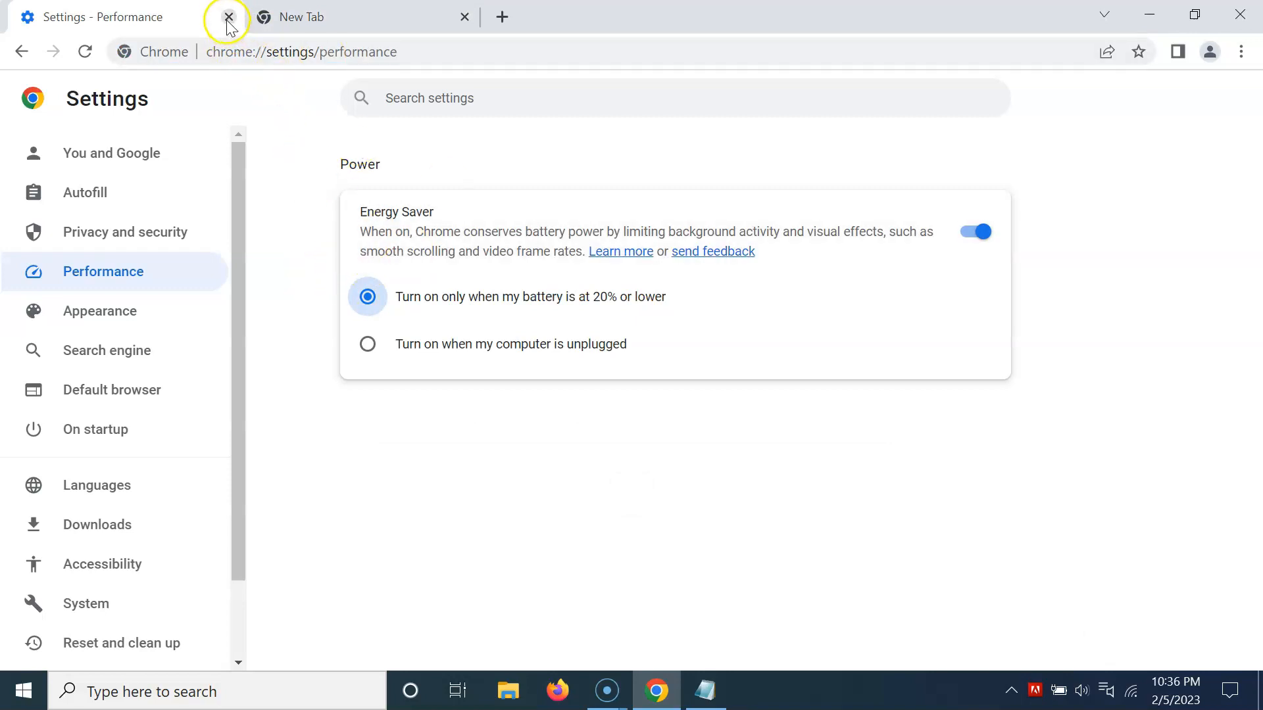
pyautogui.click(227, 16)
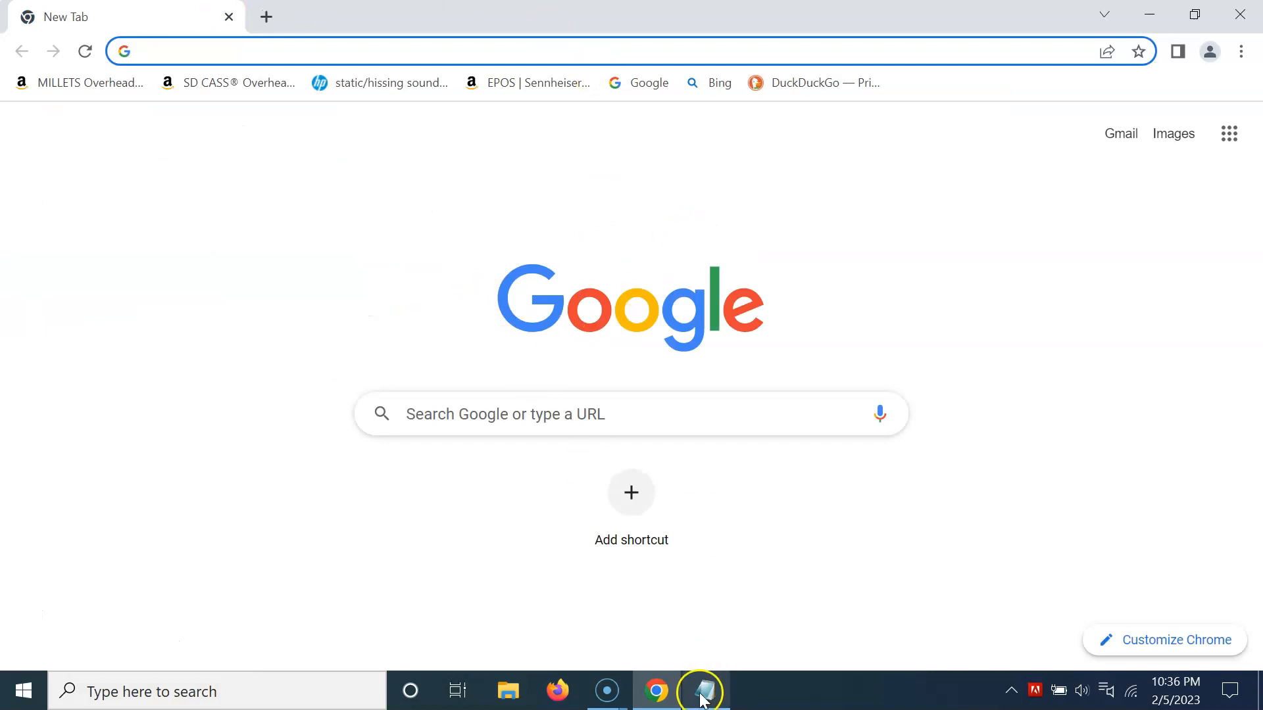
pyautogui.click(702, 691)
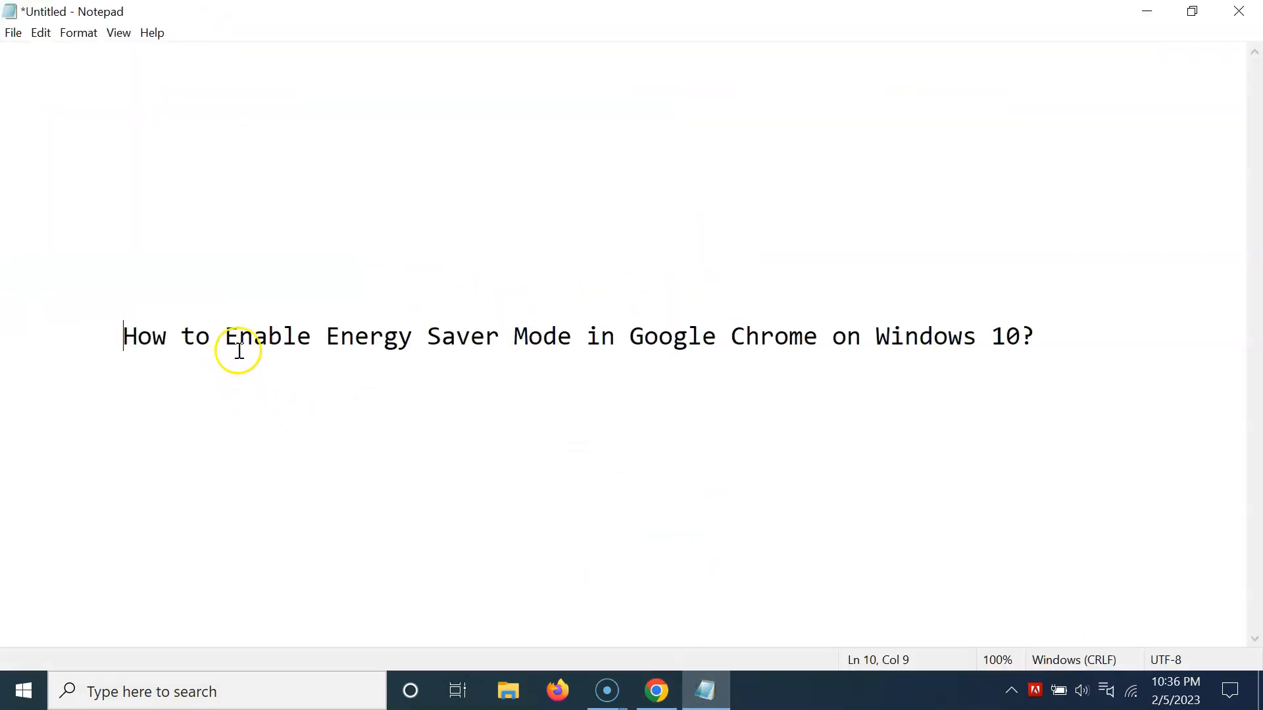